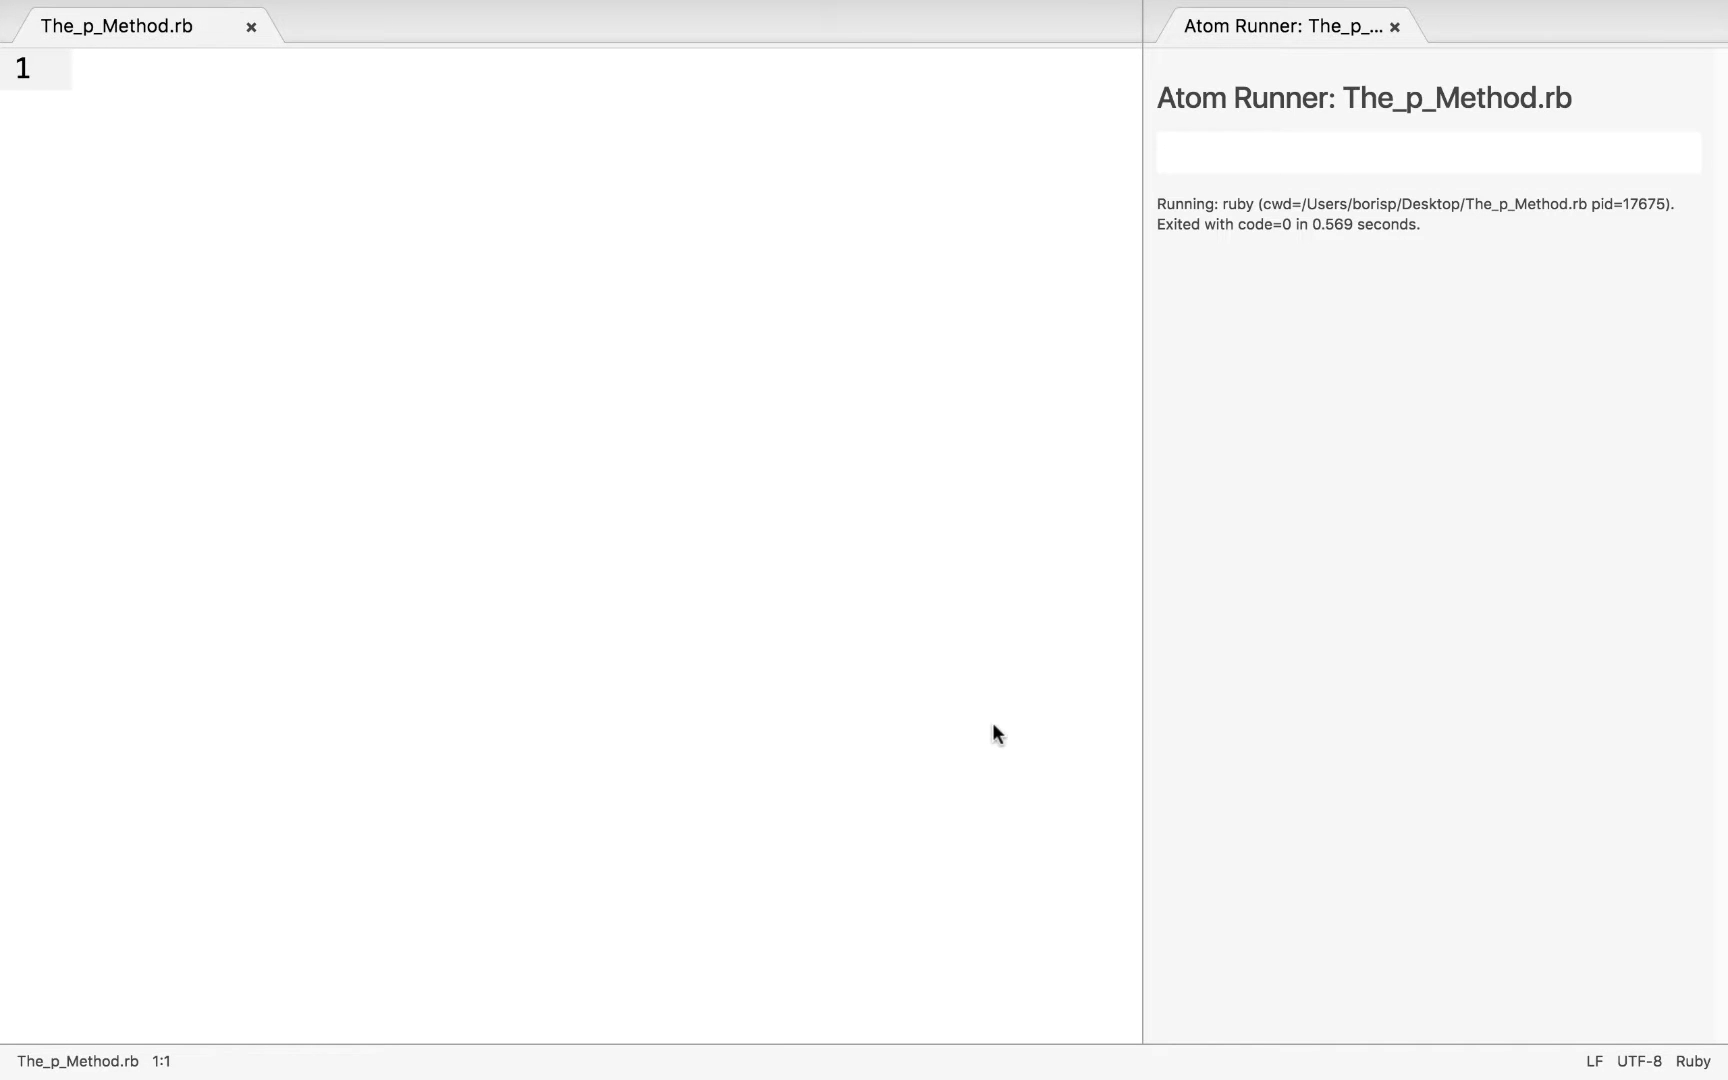
- Add puts "Steven Seagal" and p "Steven Seagal" lines, then run to see unquoted and quoted output
click(72, 68)
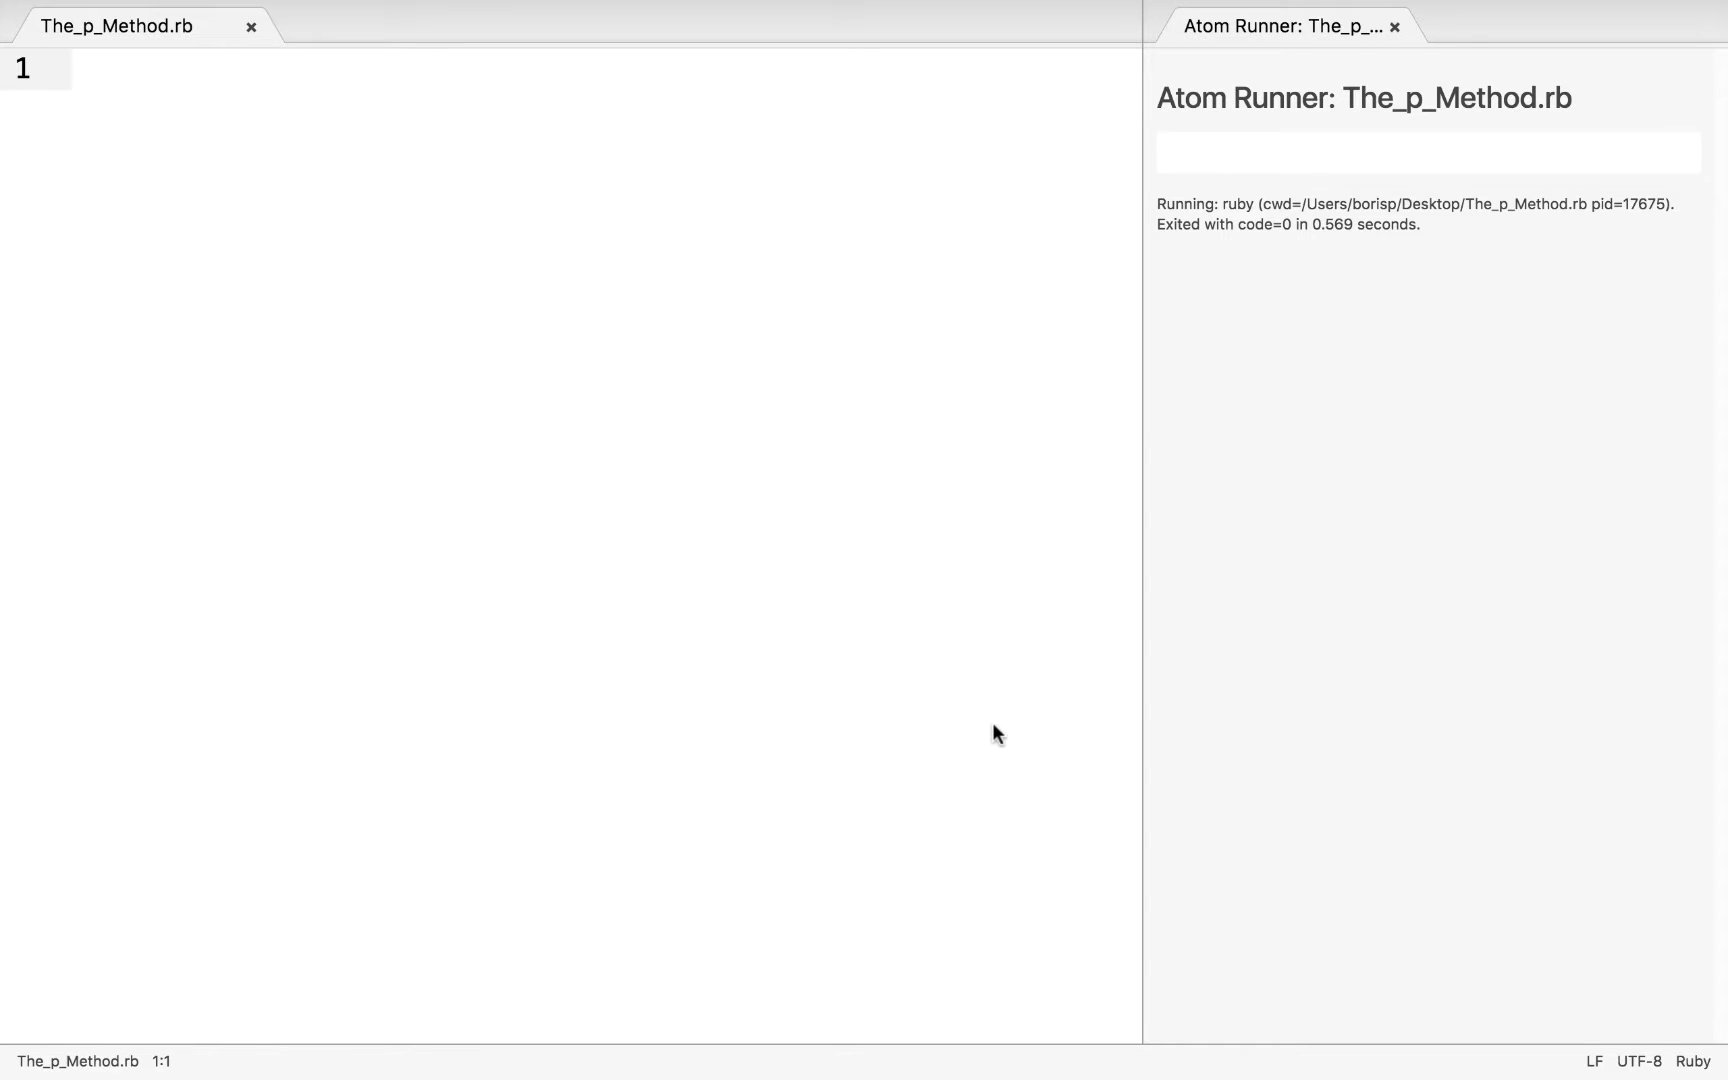
text(puts "St")
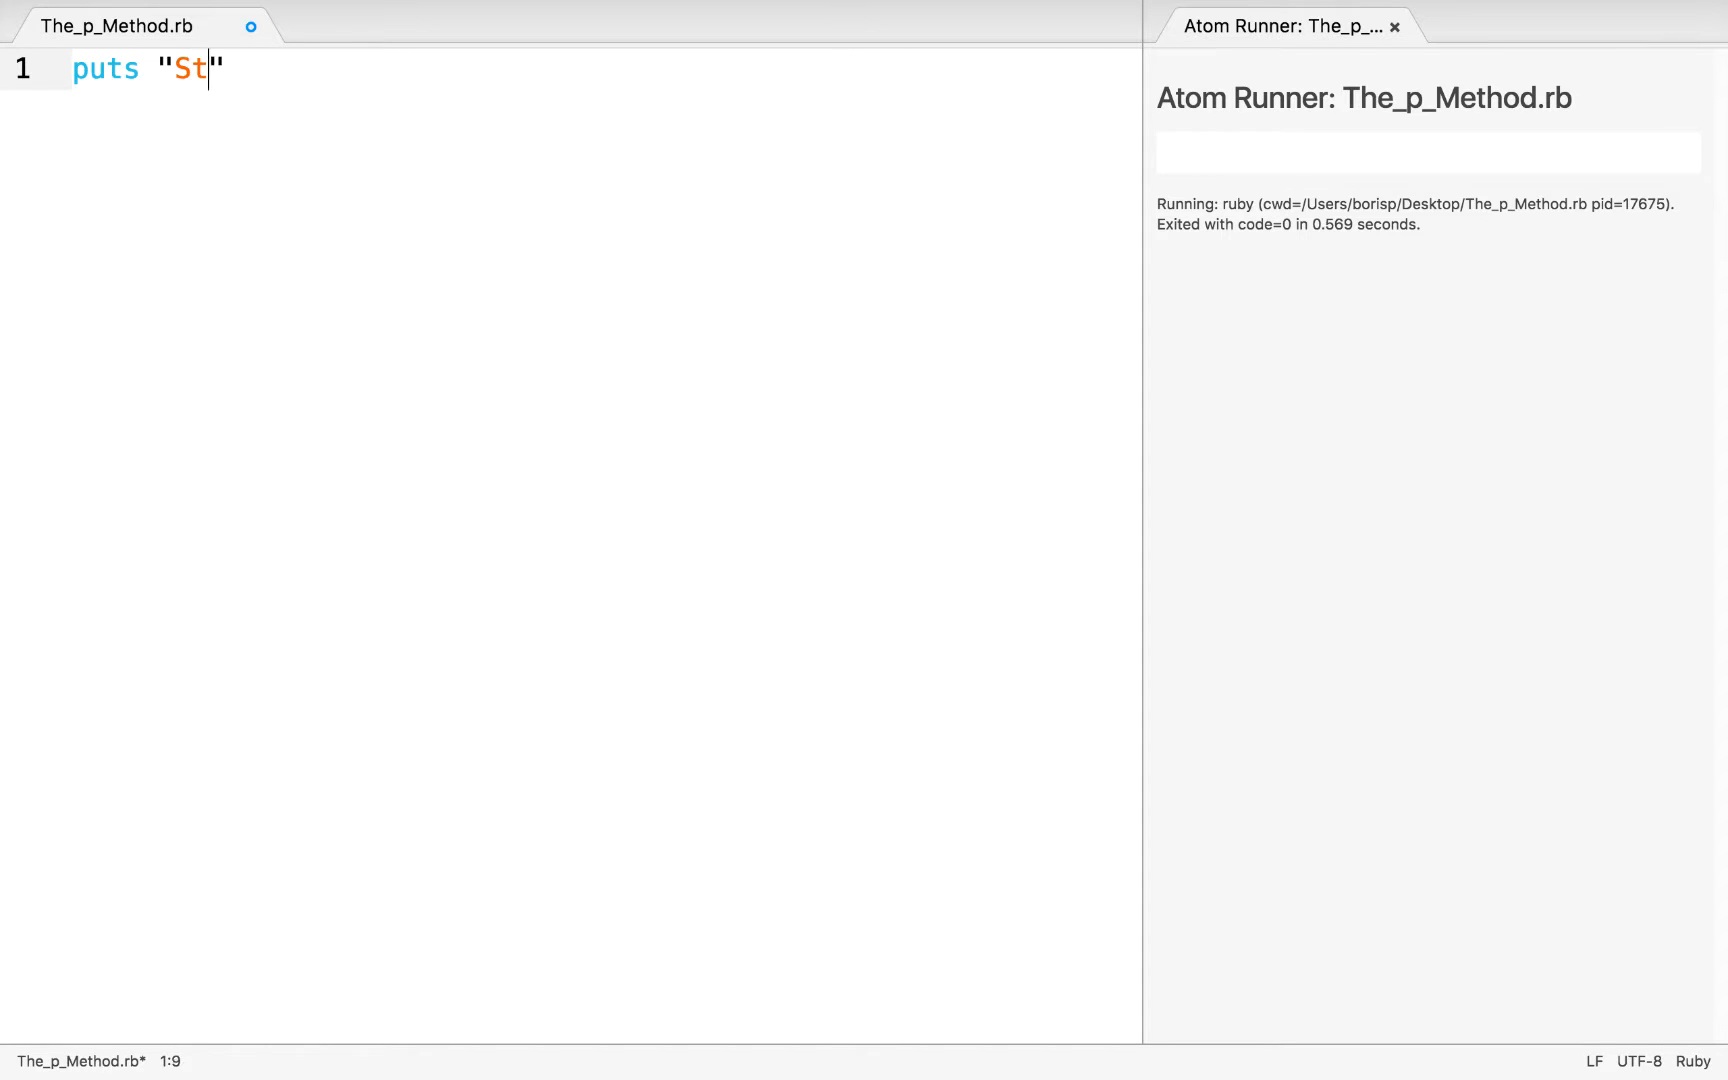
text(even Seagal)
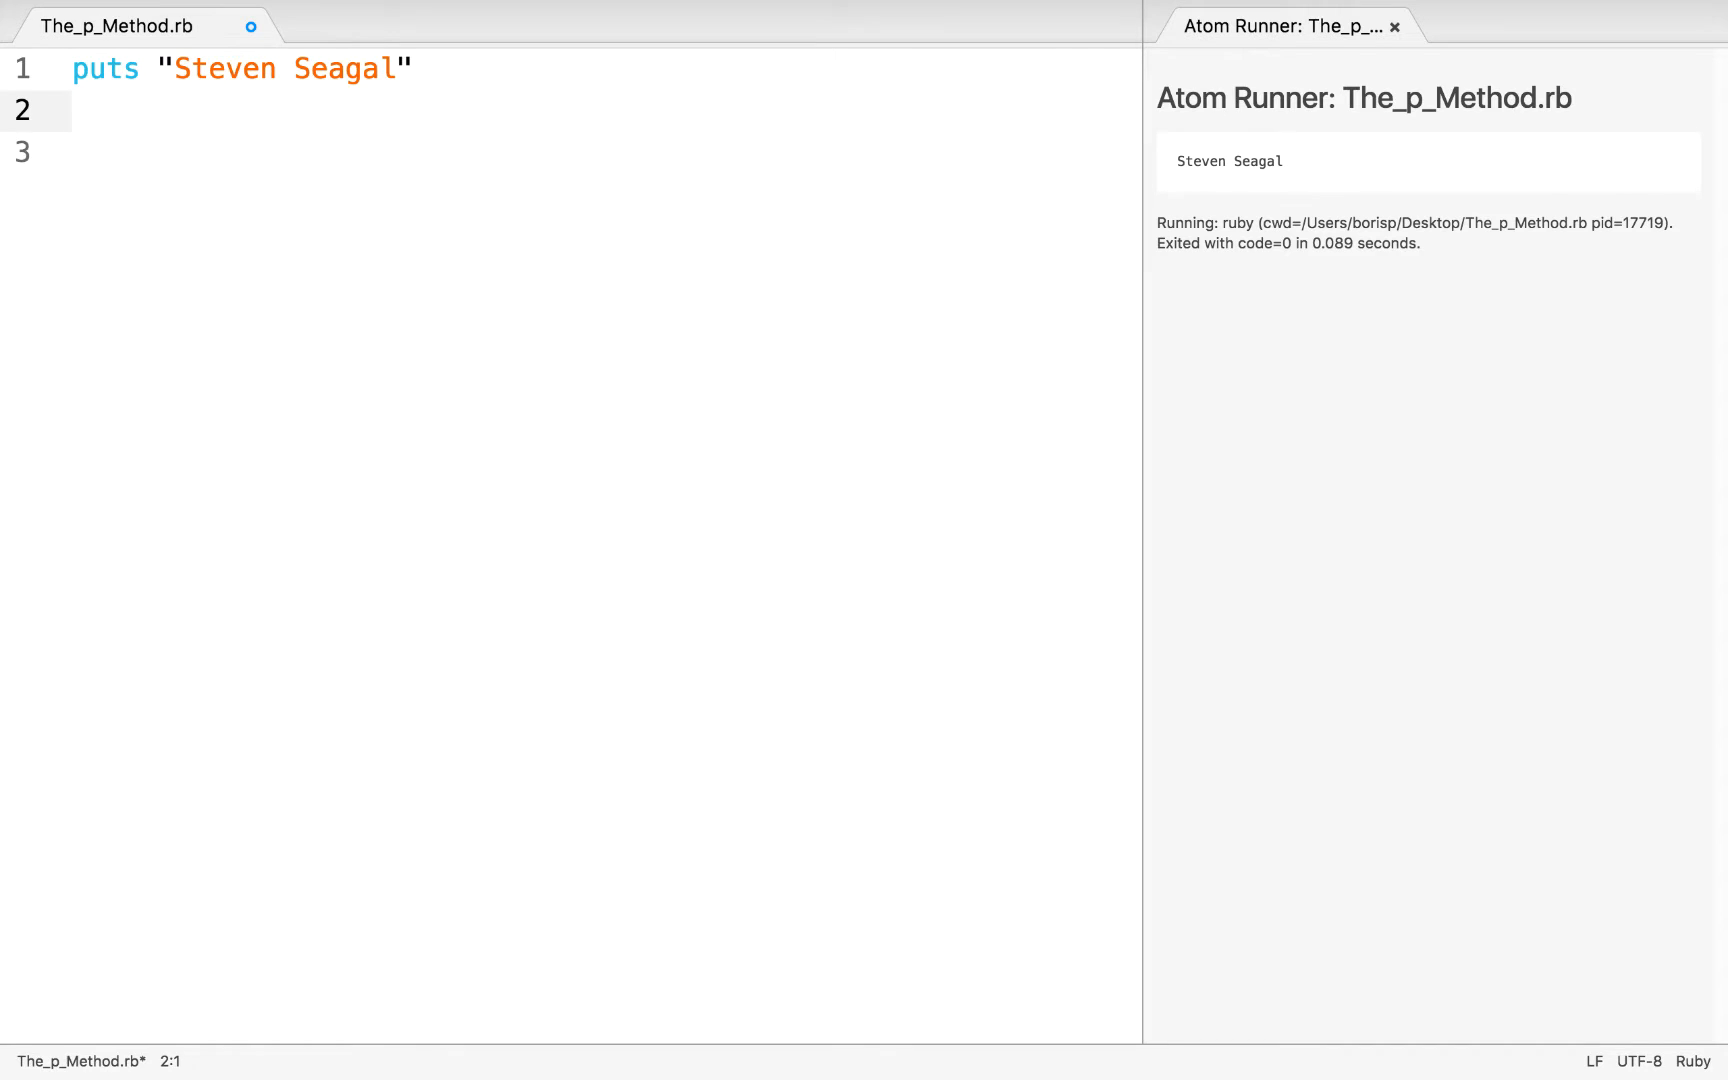
text(p "Steve)
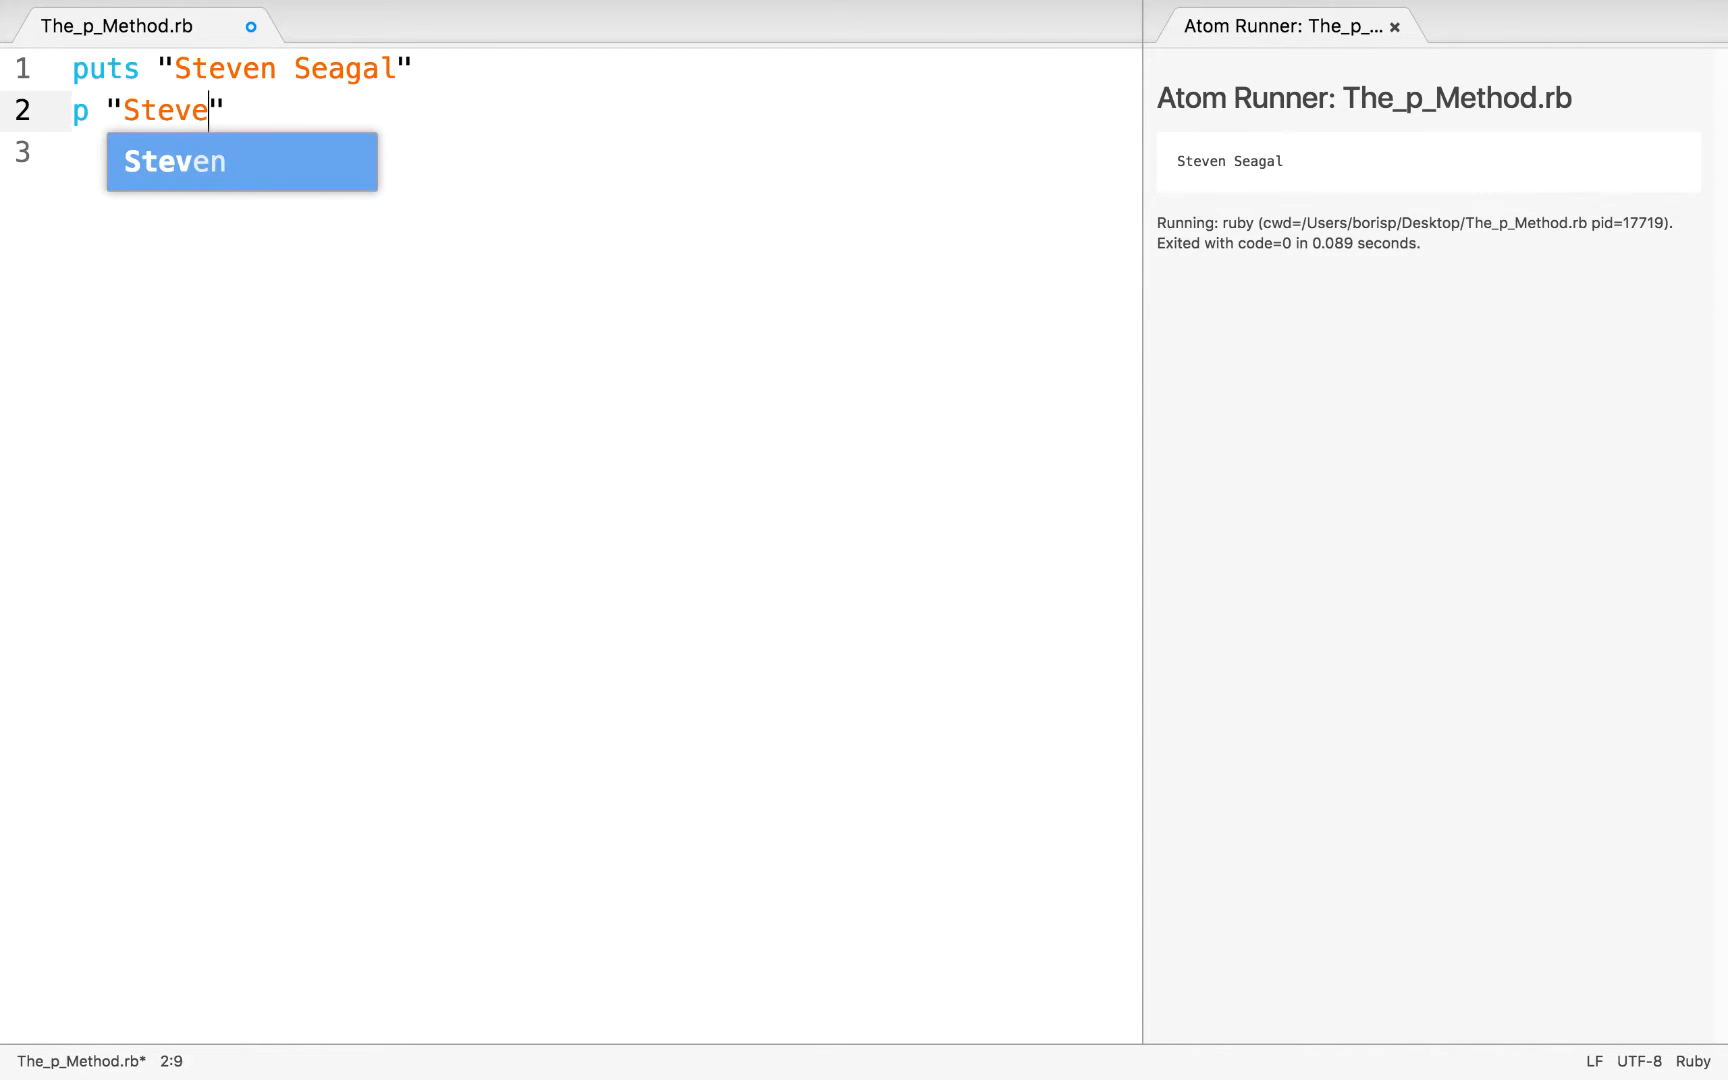
text(n Seaga)
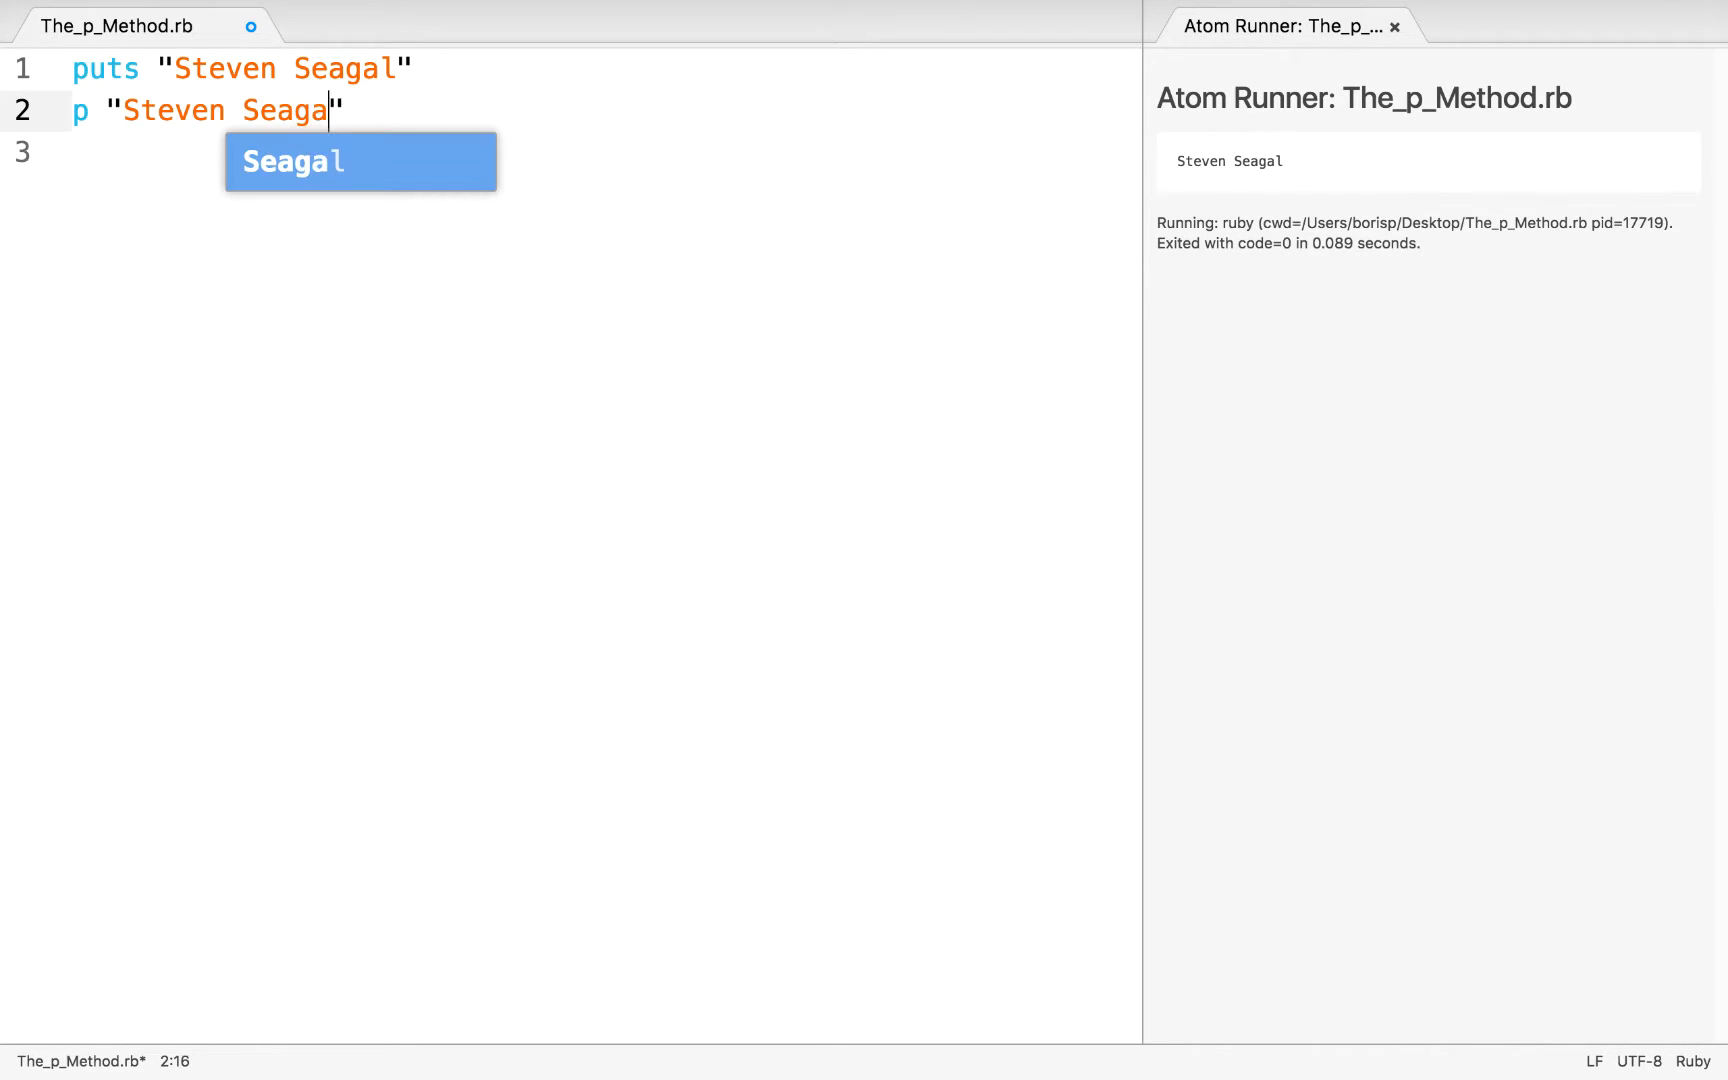
text(l)
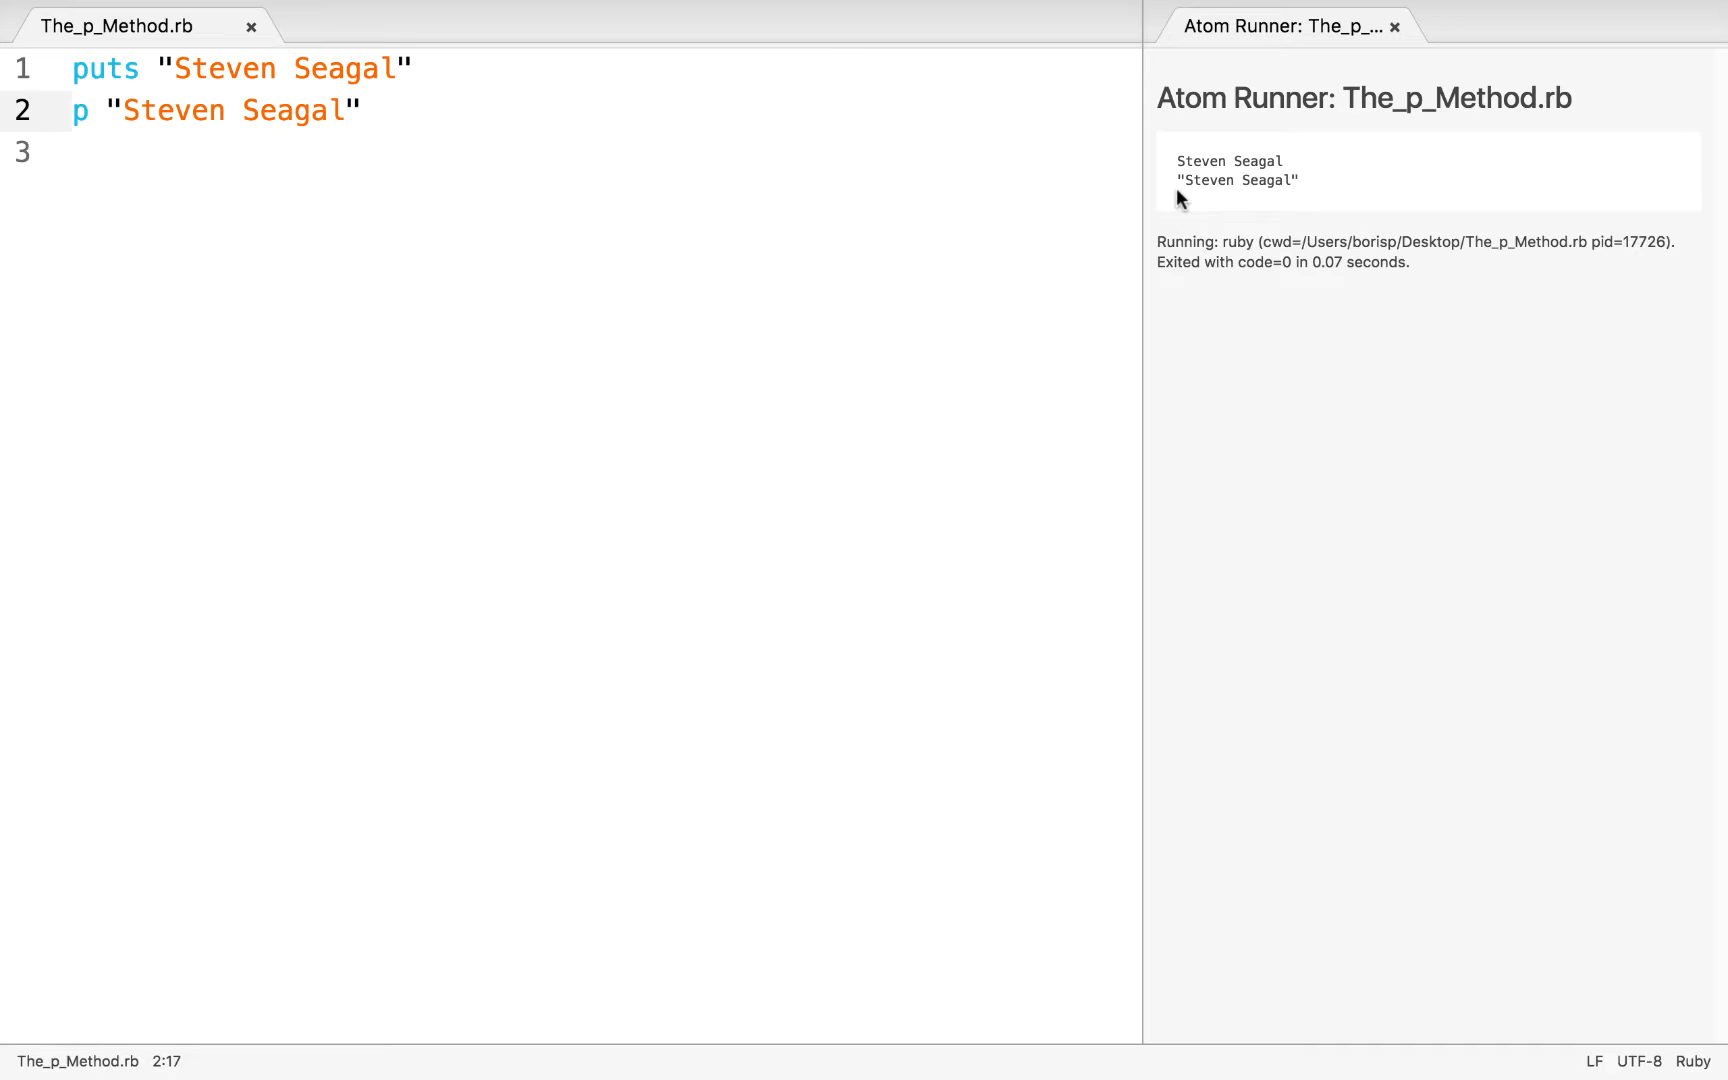
click(347, 110)
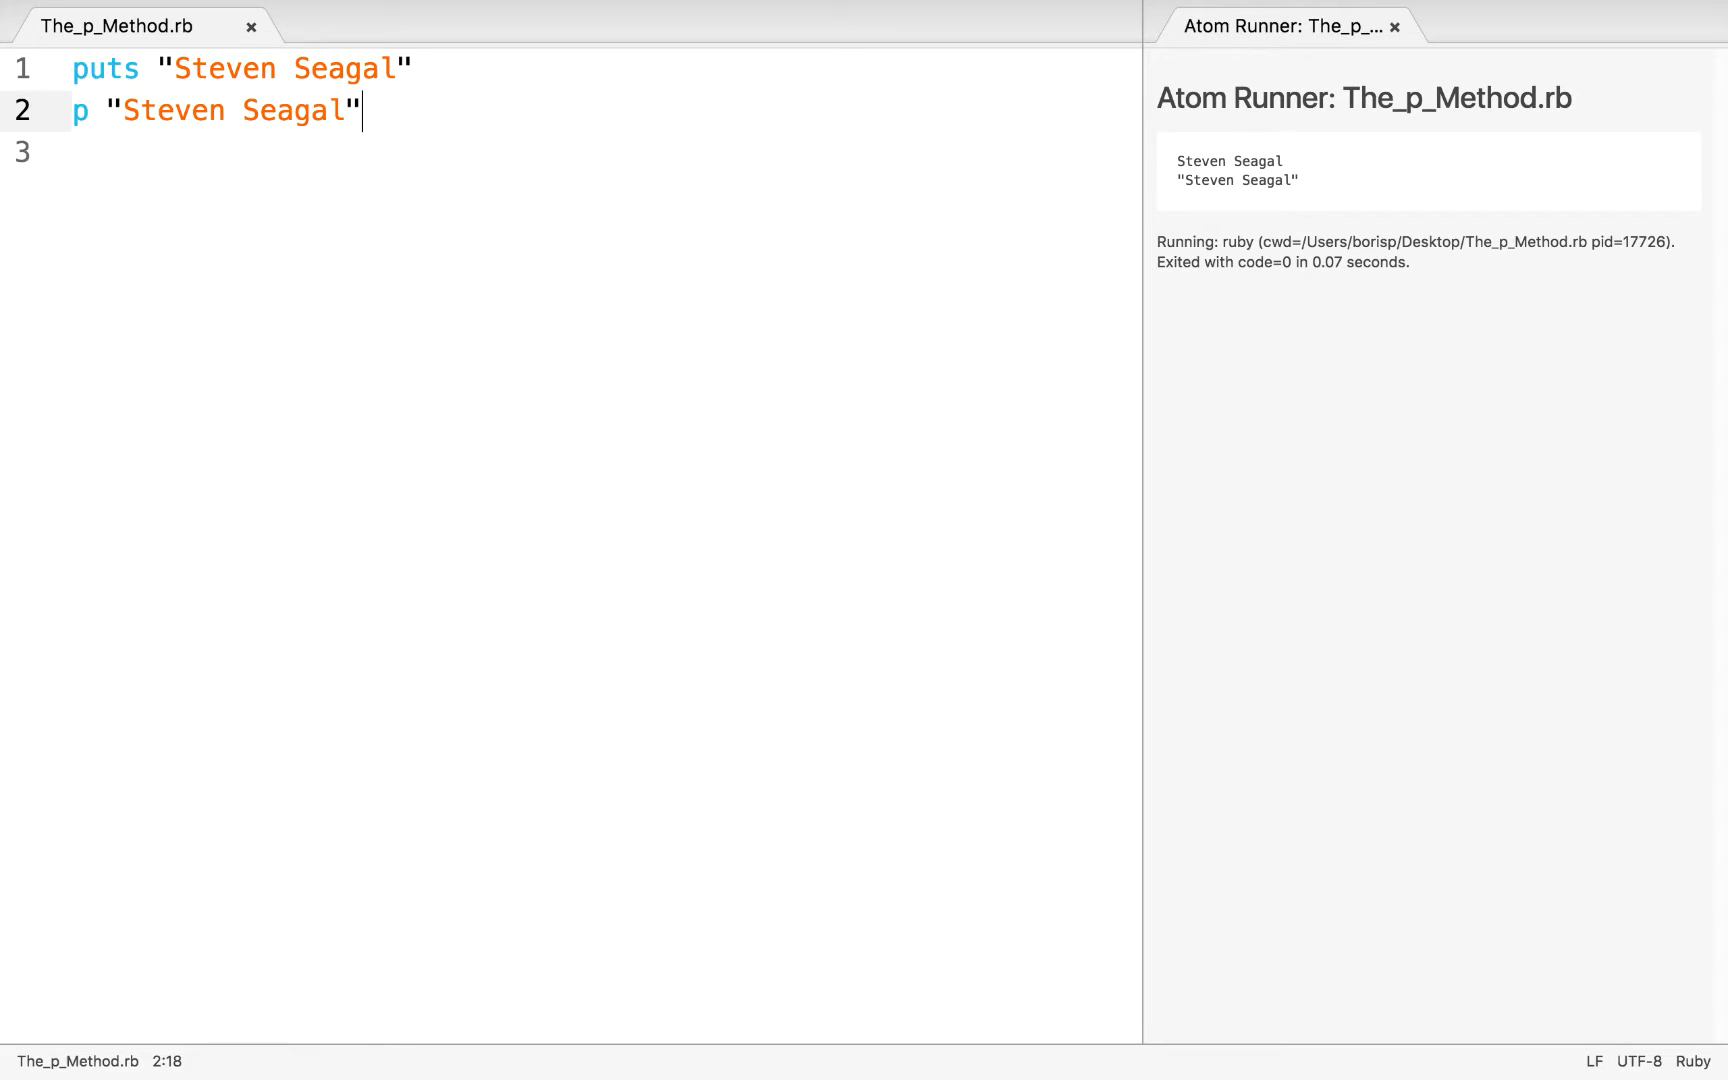
- Add puts "Hi there, this is a big line break" spanning two lines, save and run, then begin the p version
text(puts)
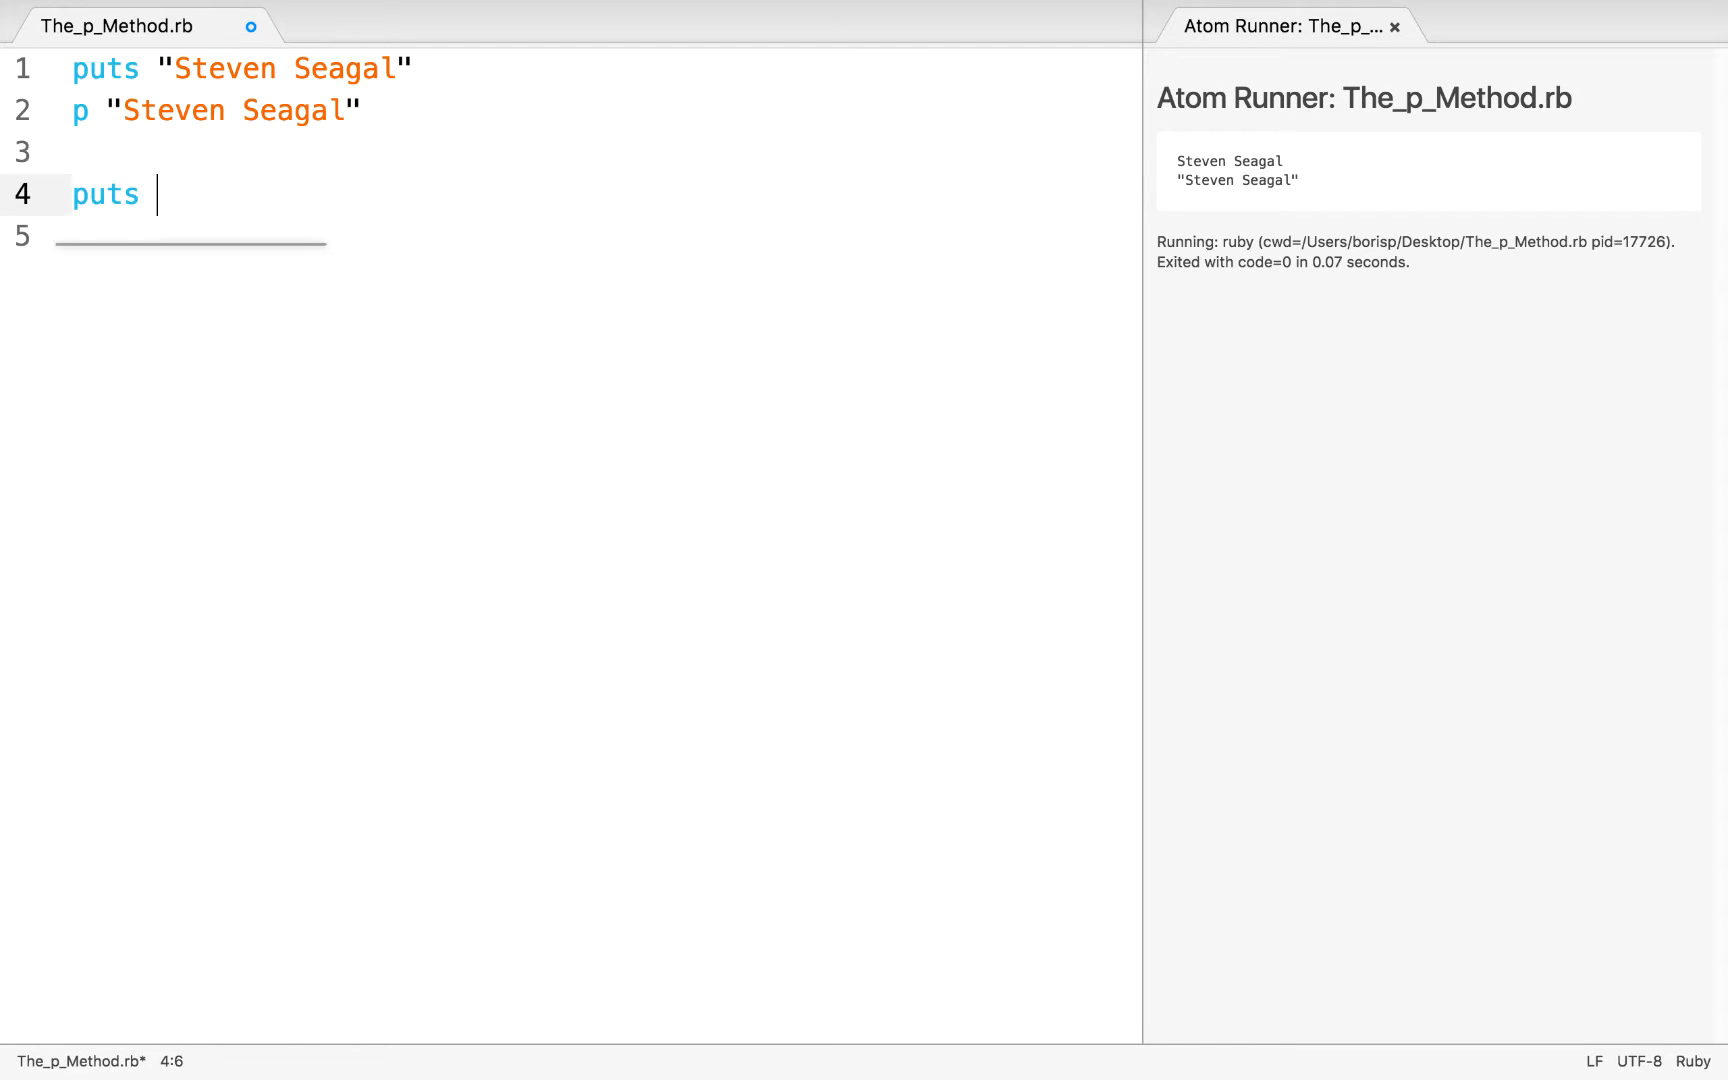
text("H")
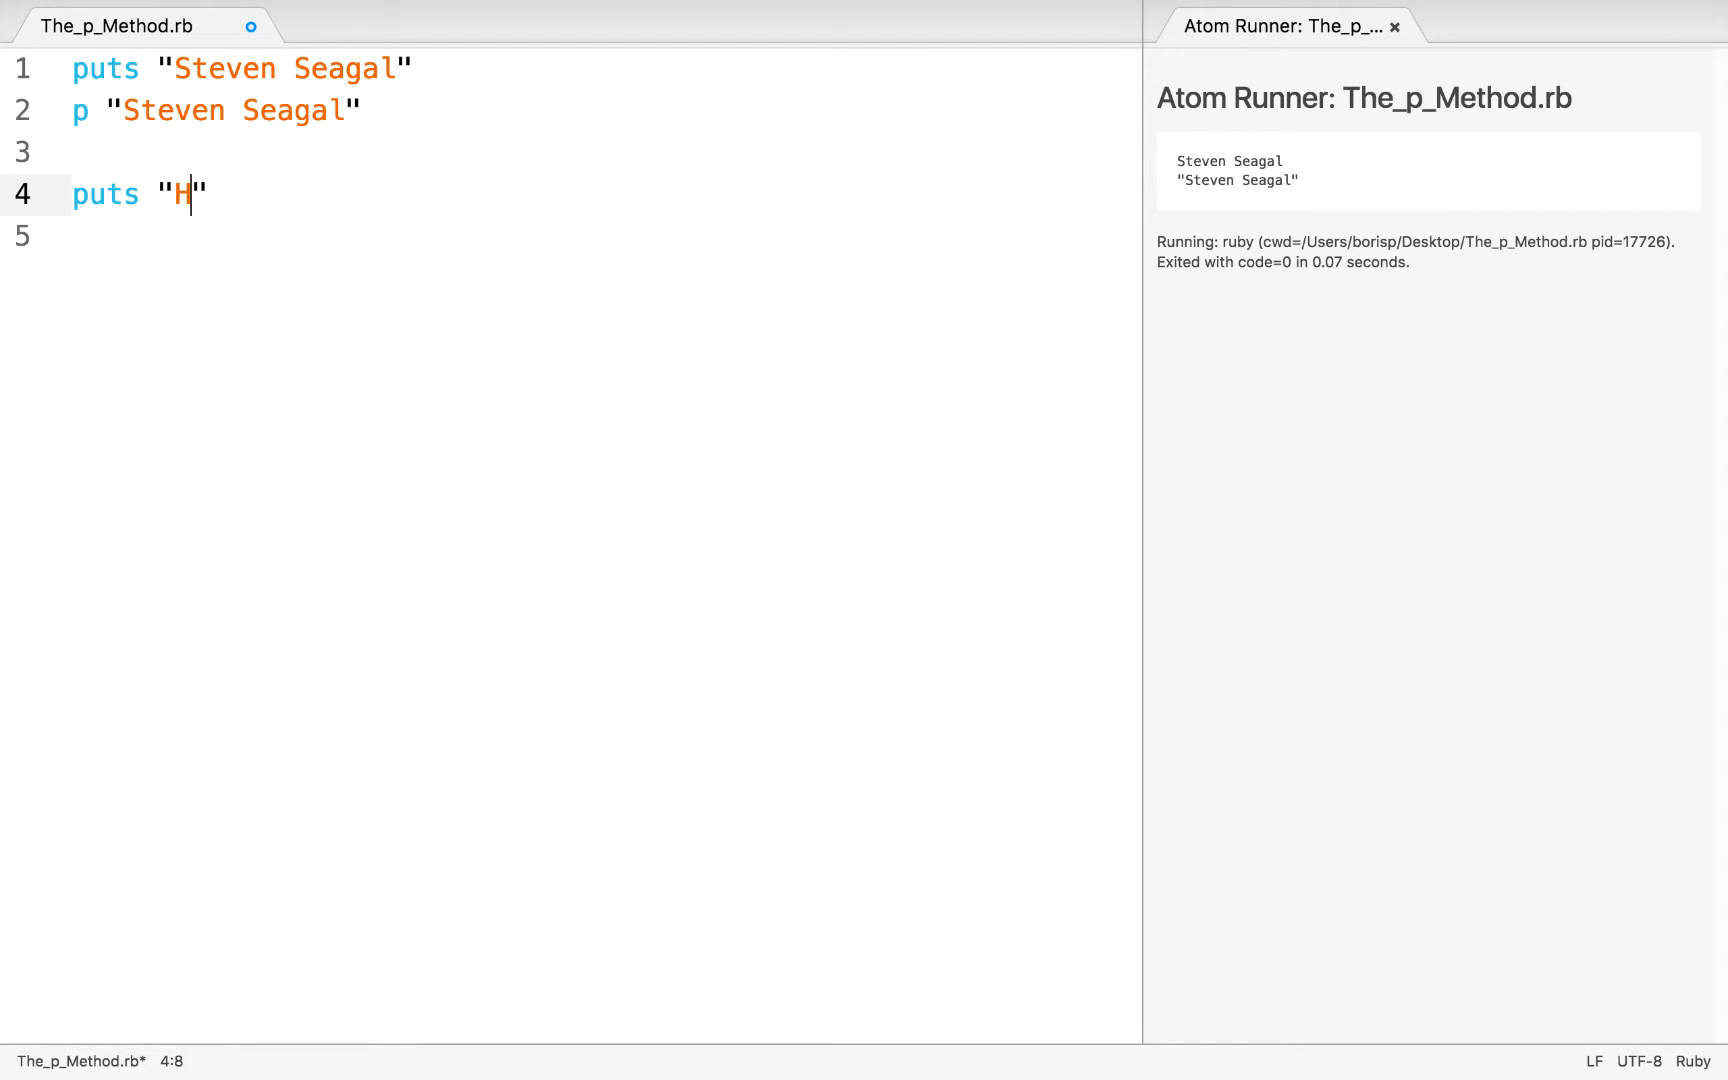
text(i there, th)
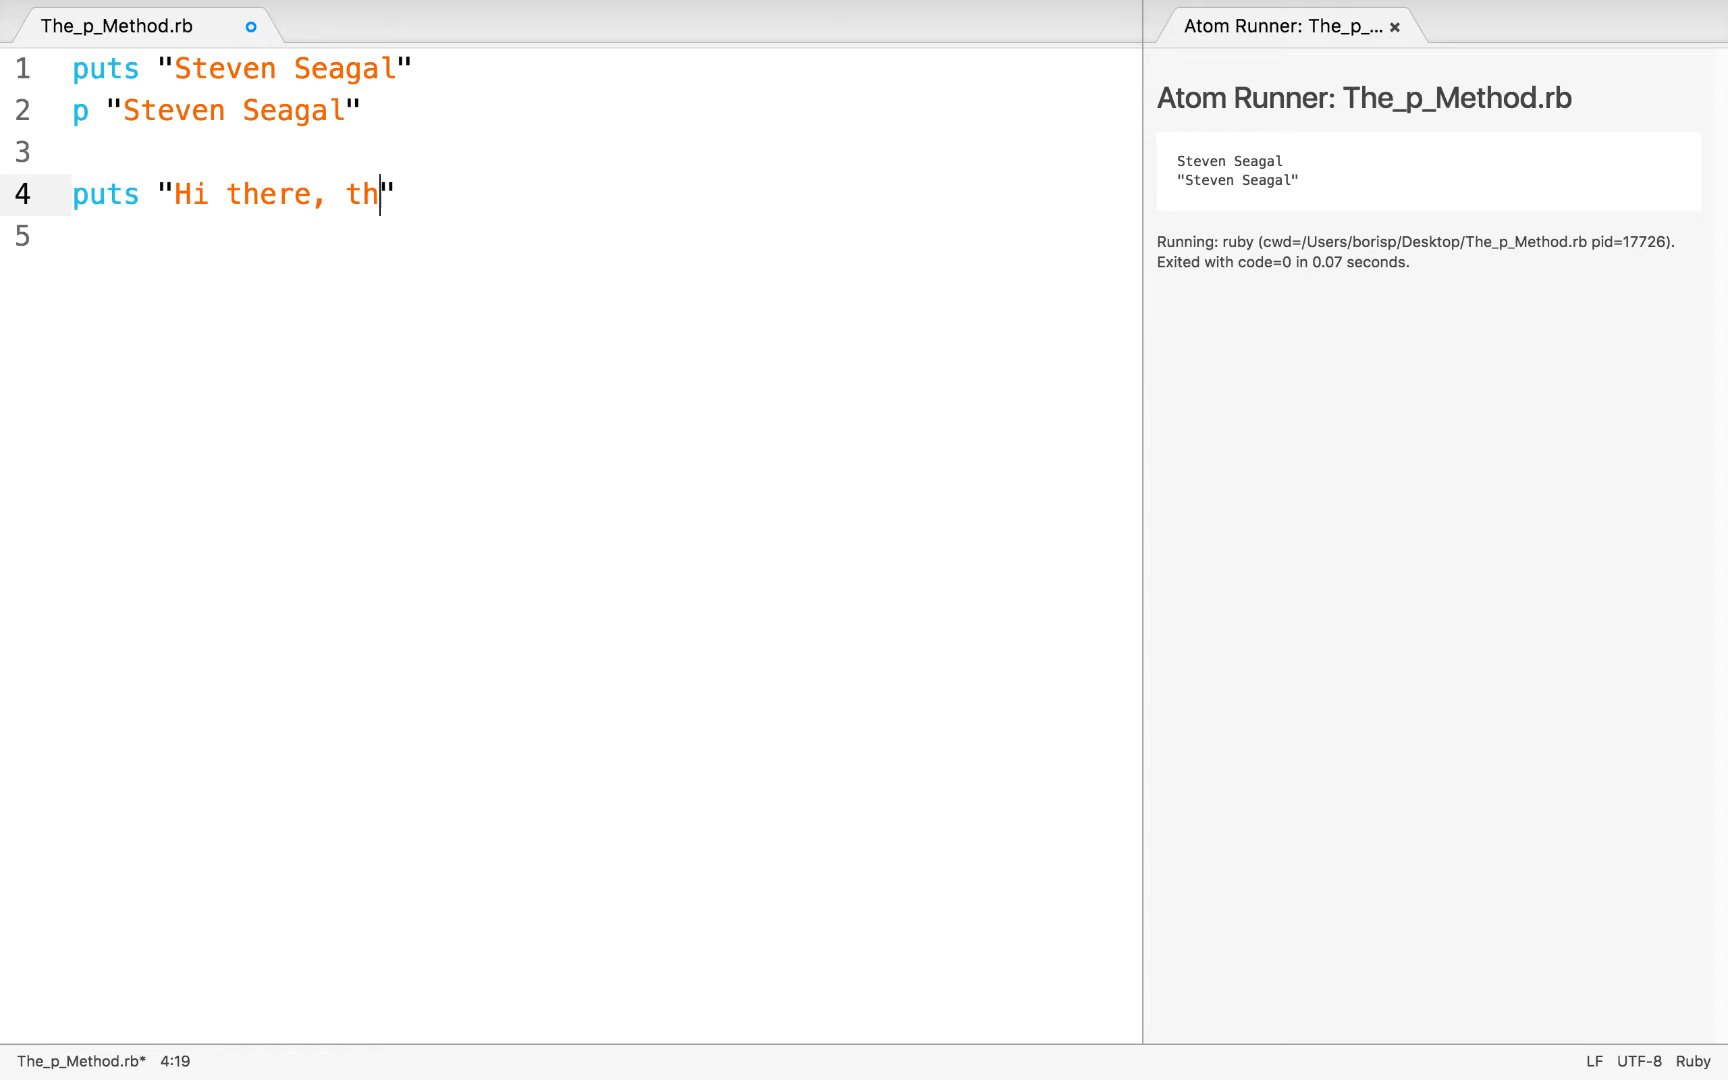
text(is is a)
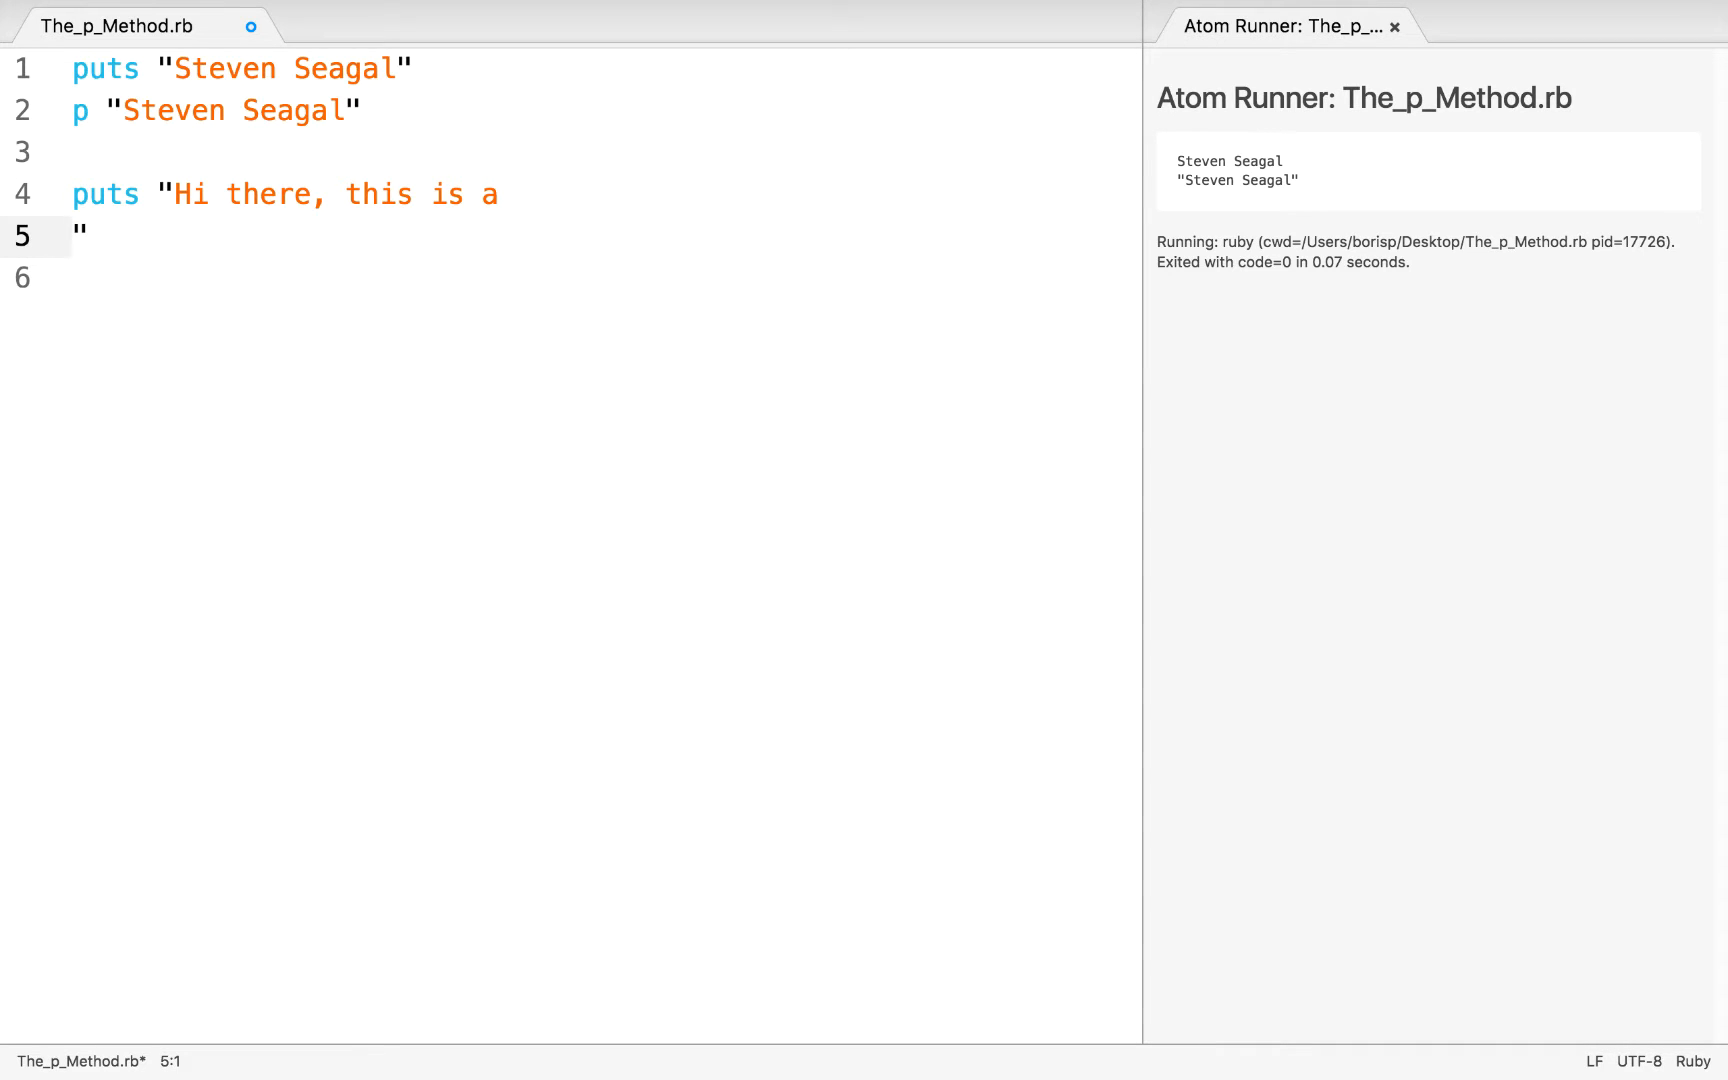
text(big line b)
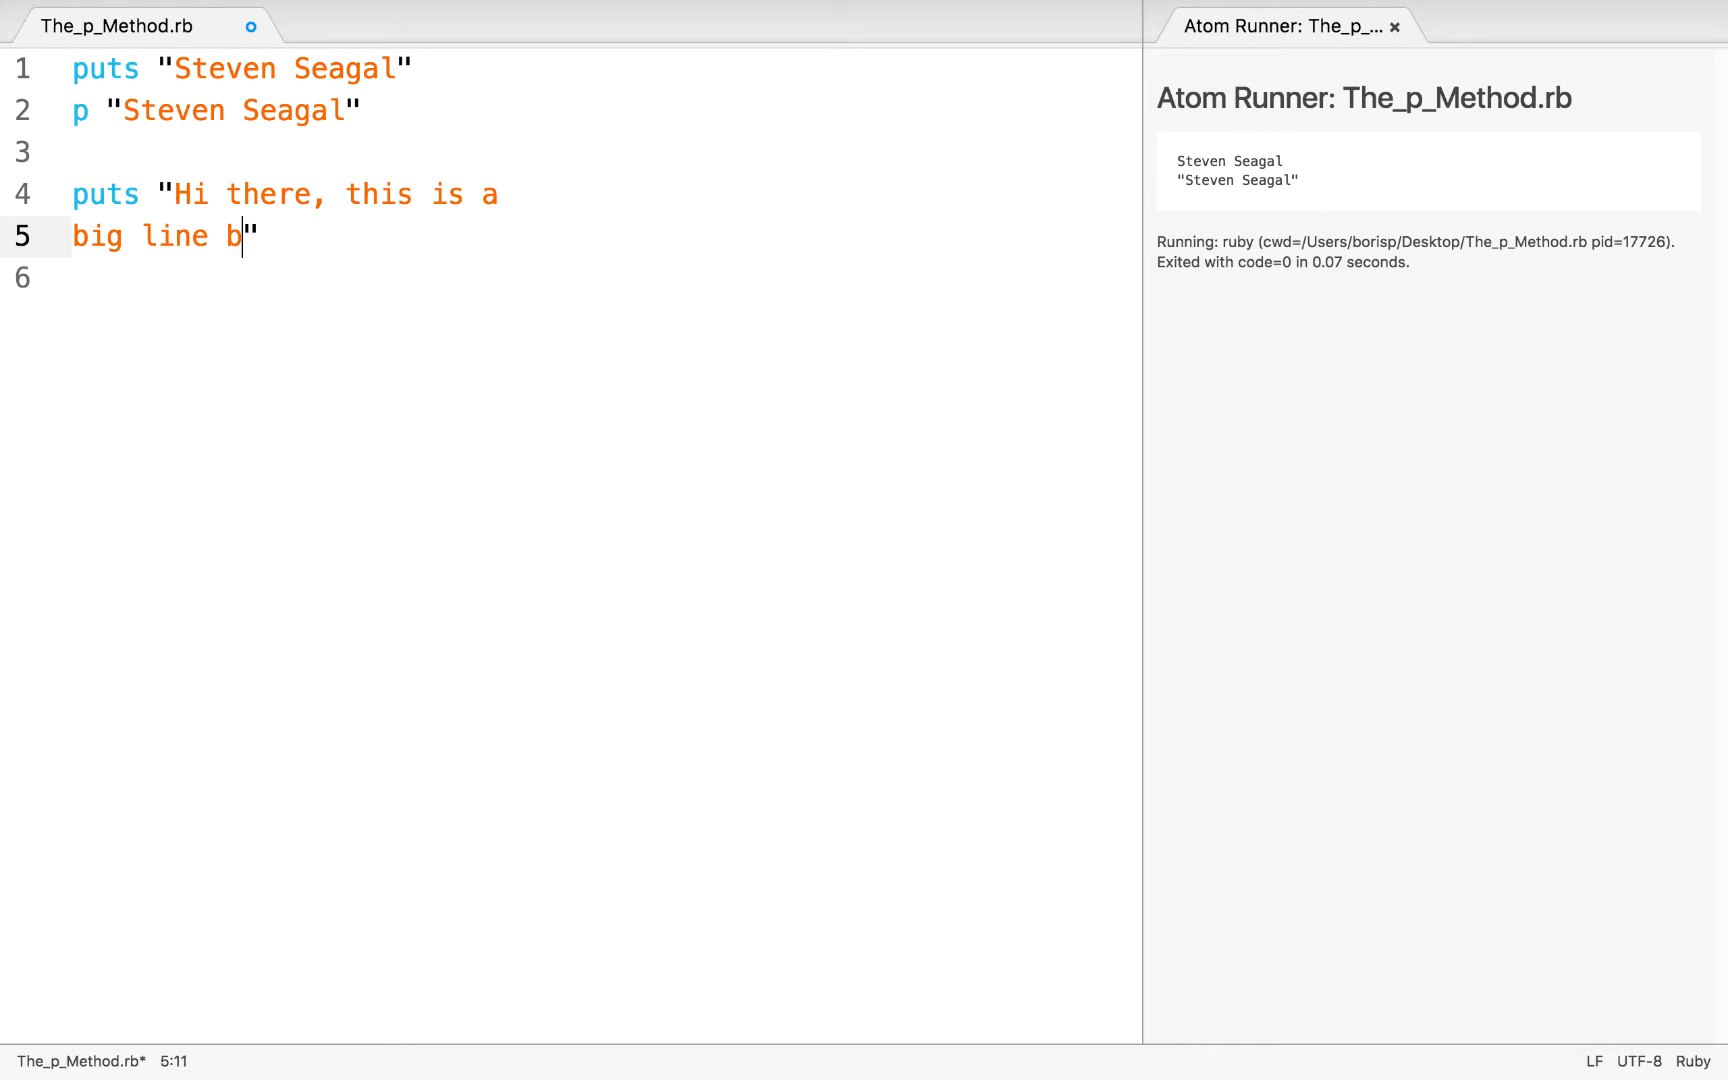
text(reak)
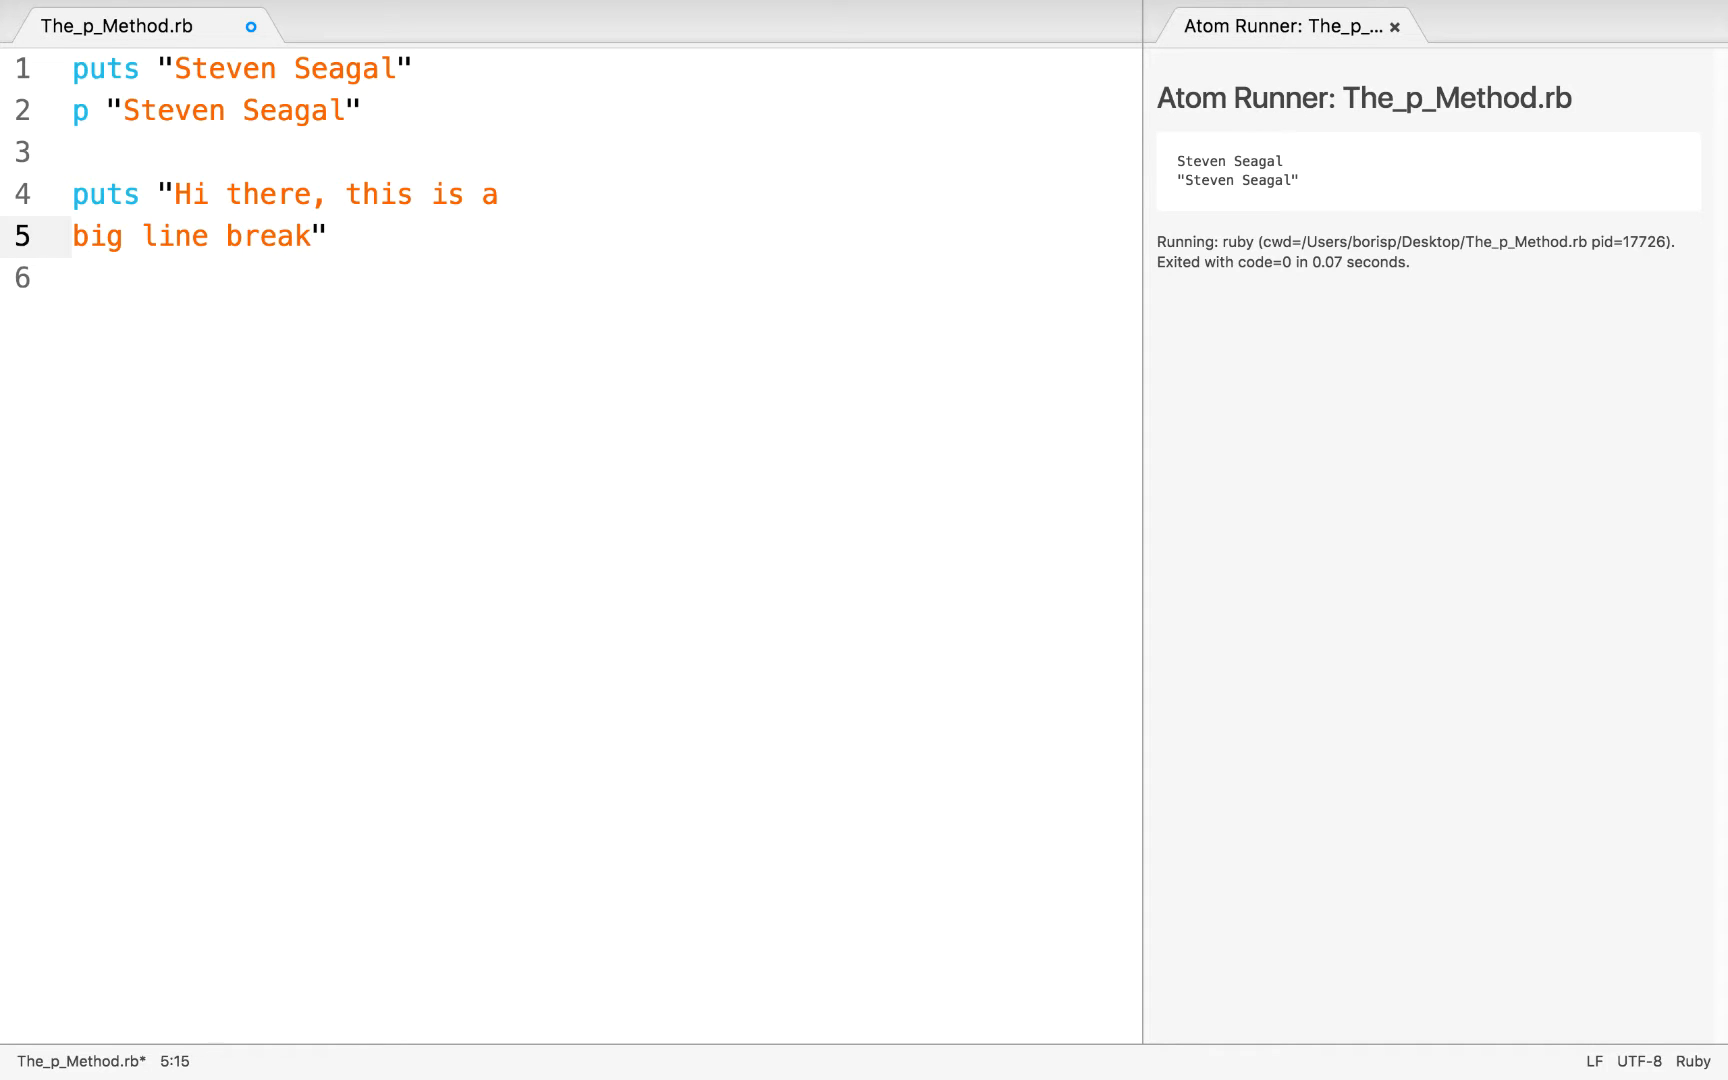
key(cmd+s)
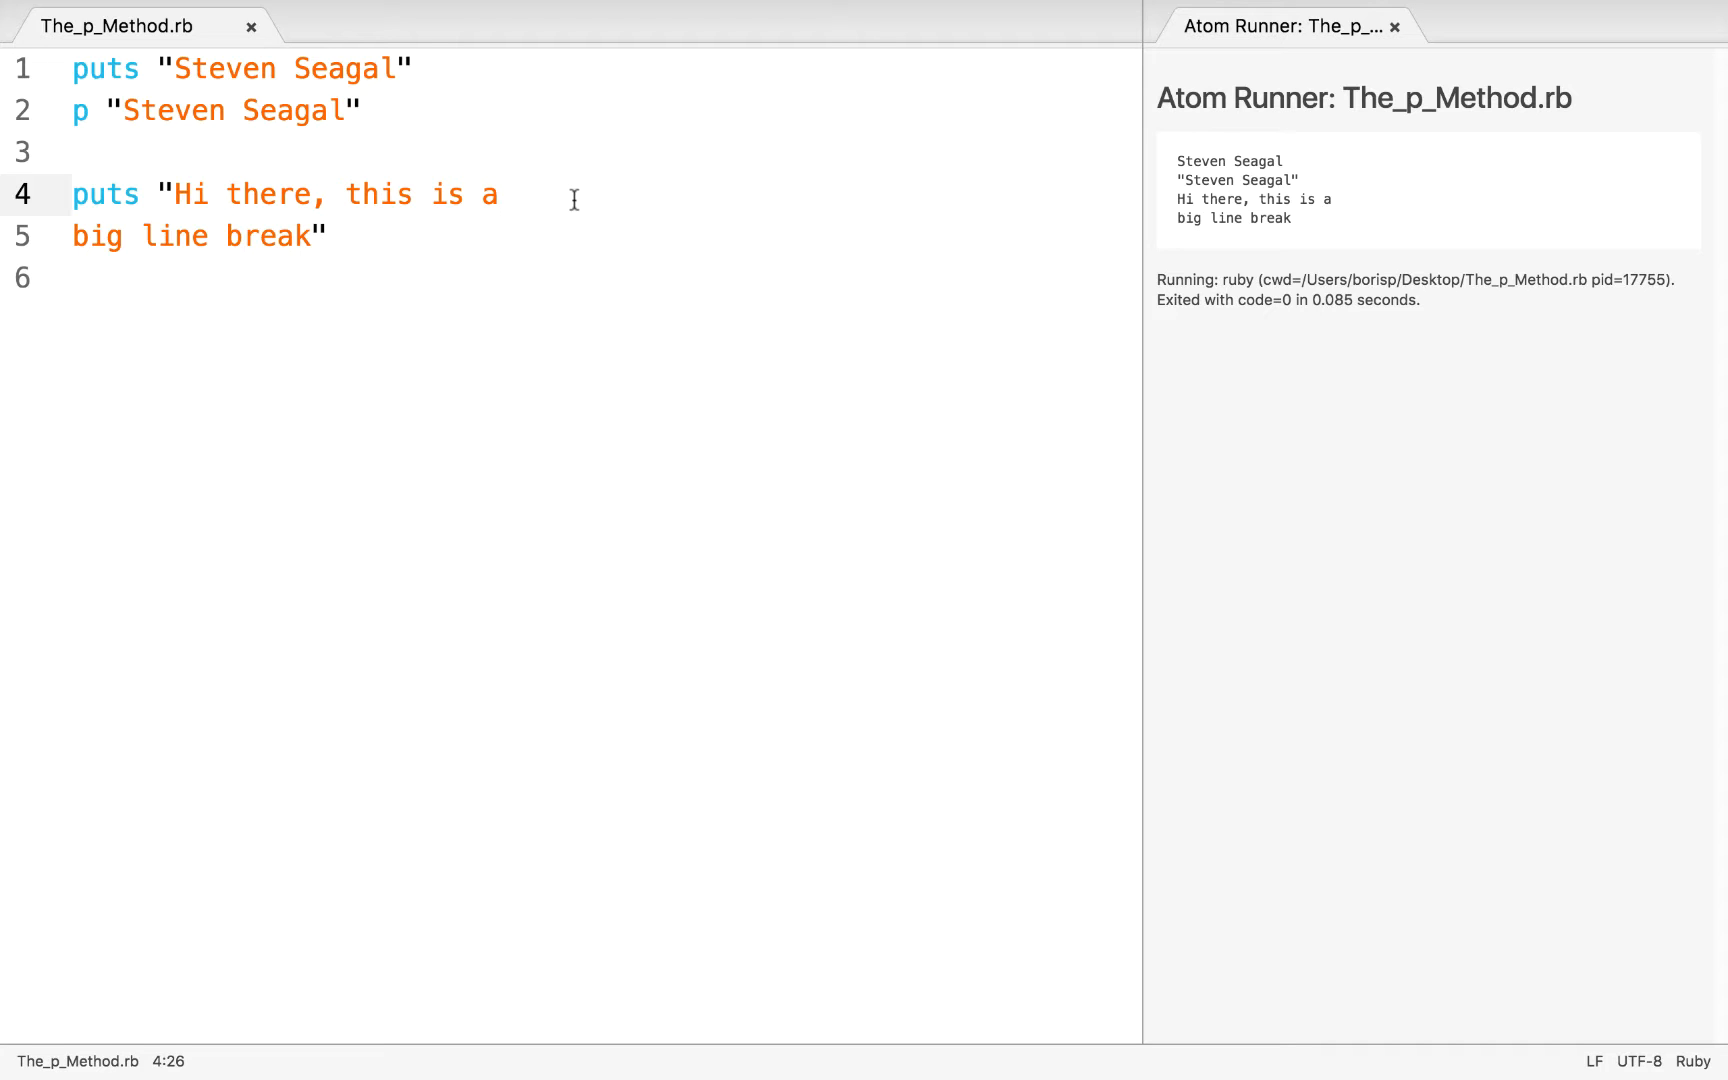
click(485, 234)
text(p "Hi the)
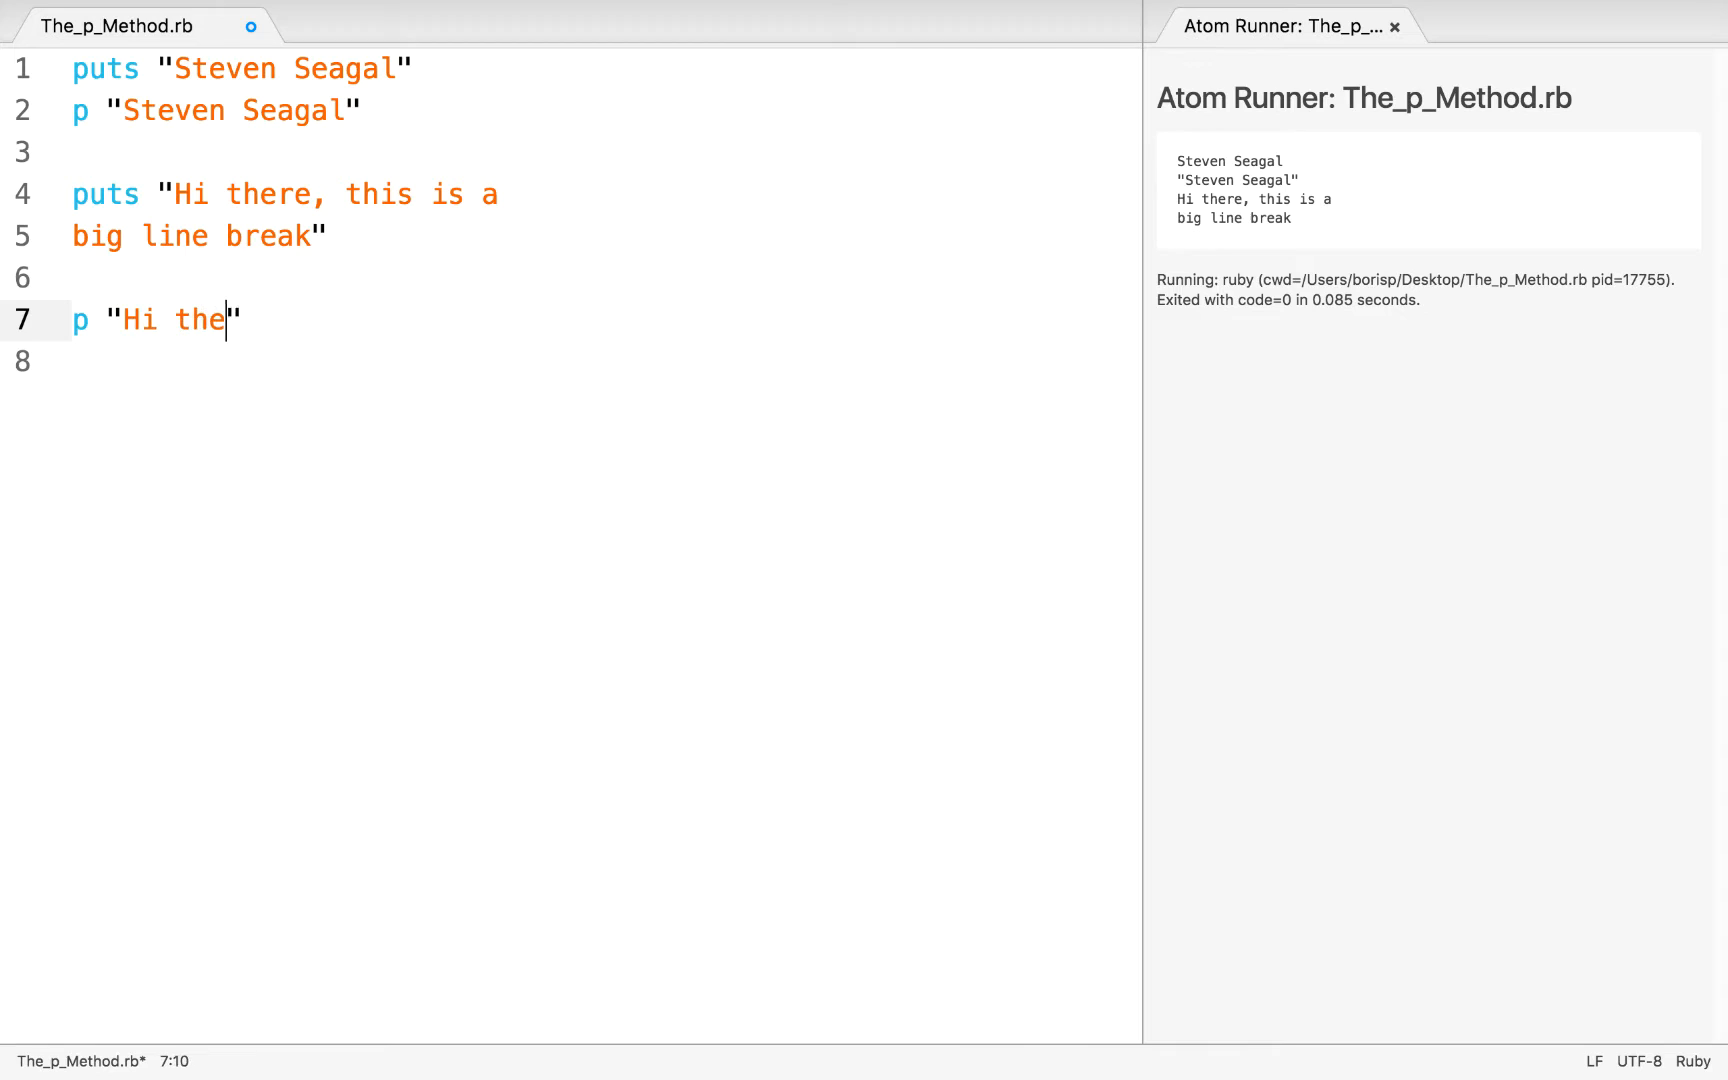
- Finish the p two-line string so it runs quoted with \n, then add puts 5 below
text(re, this is a)
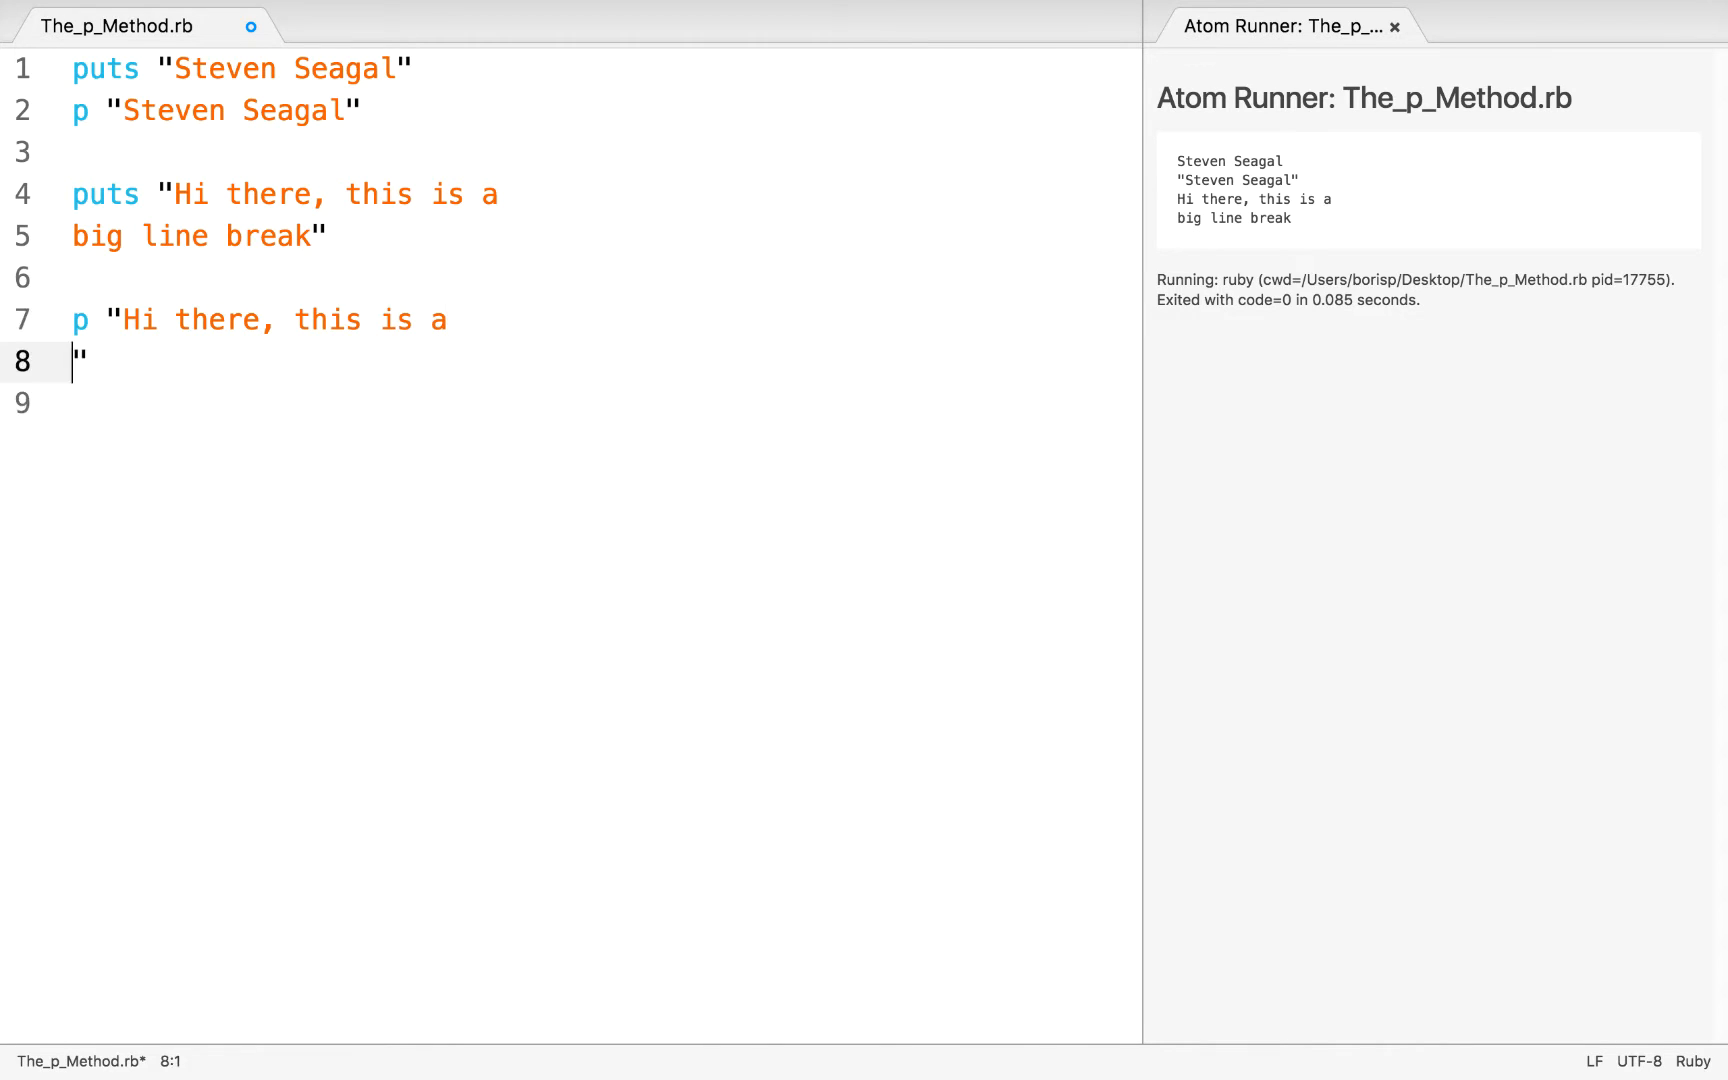
text(big line break)
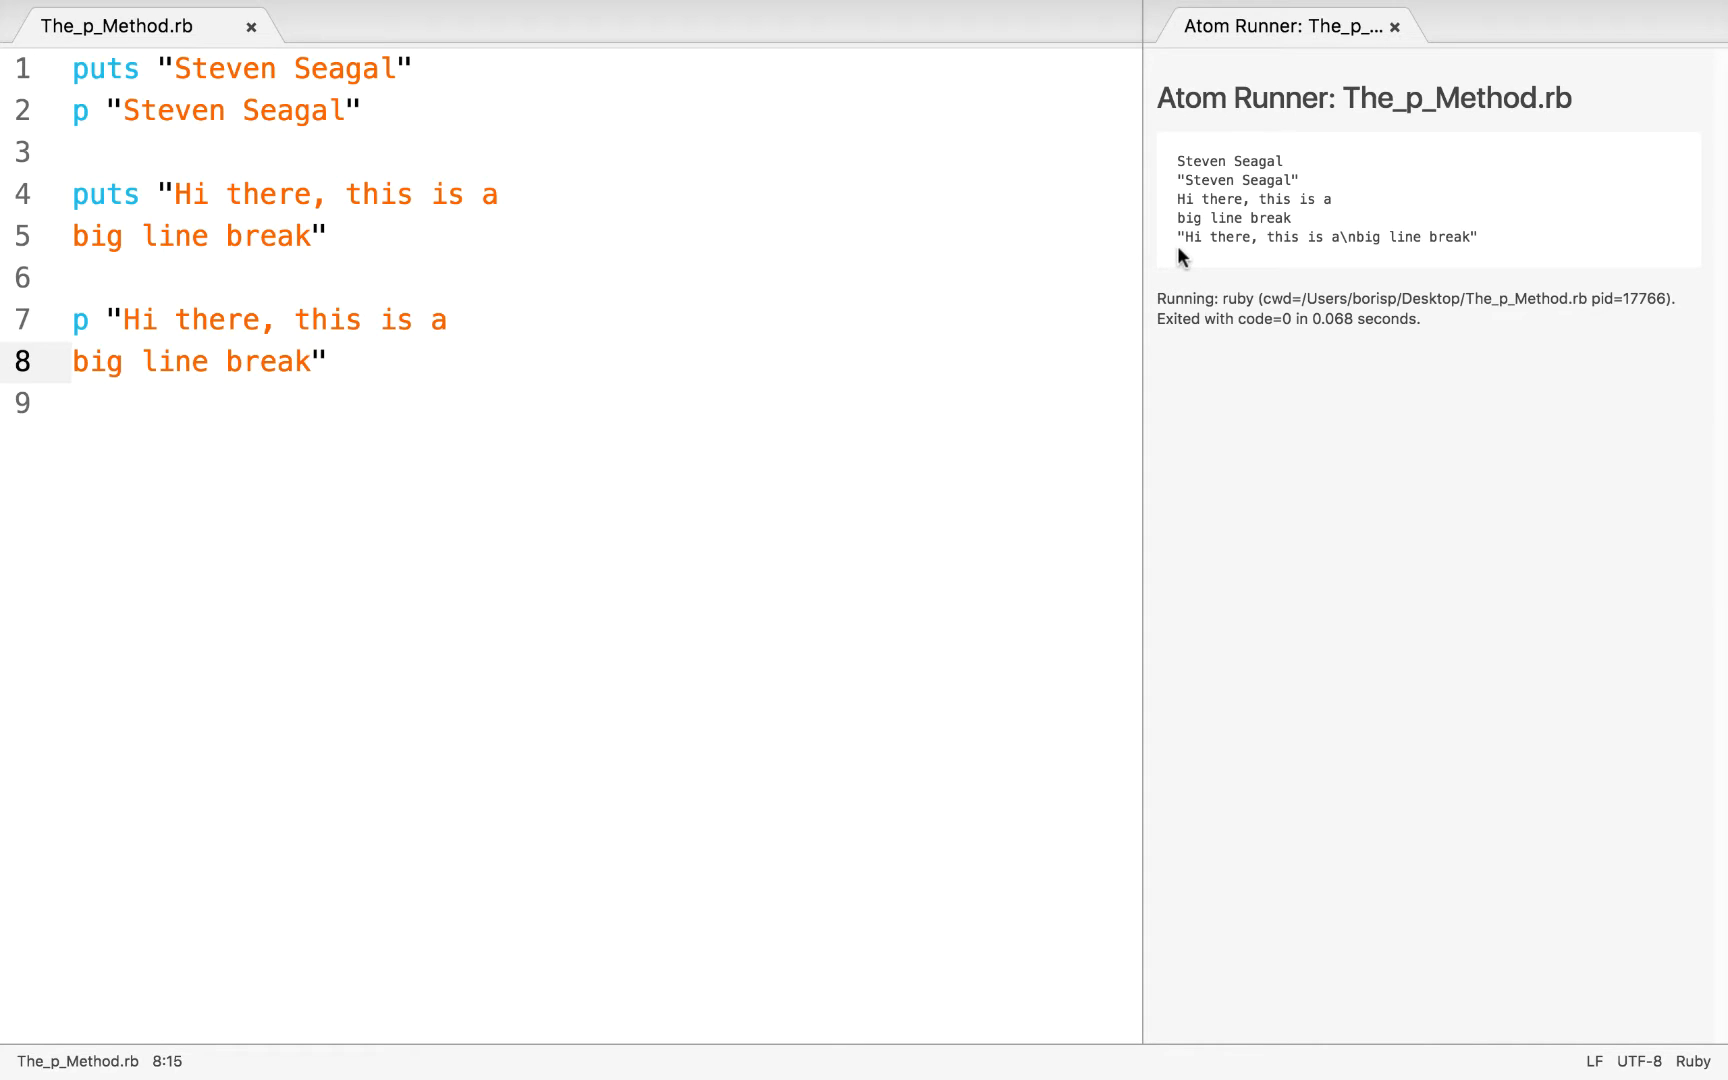
click(312, 361)
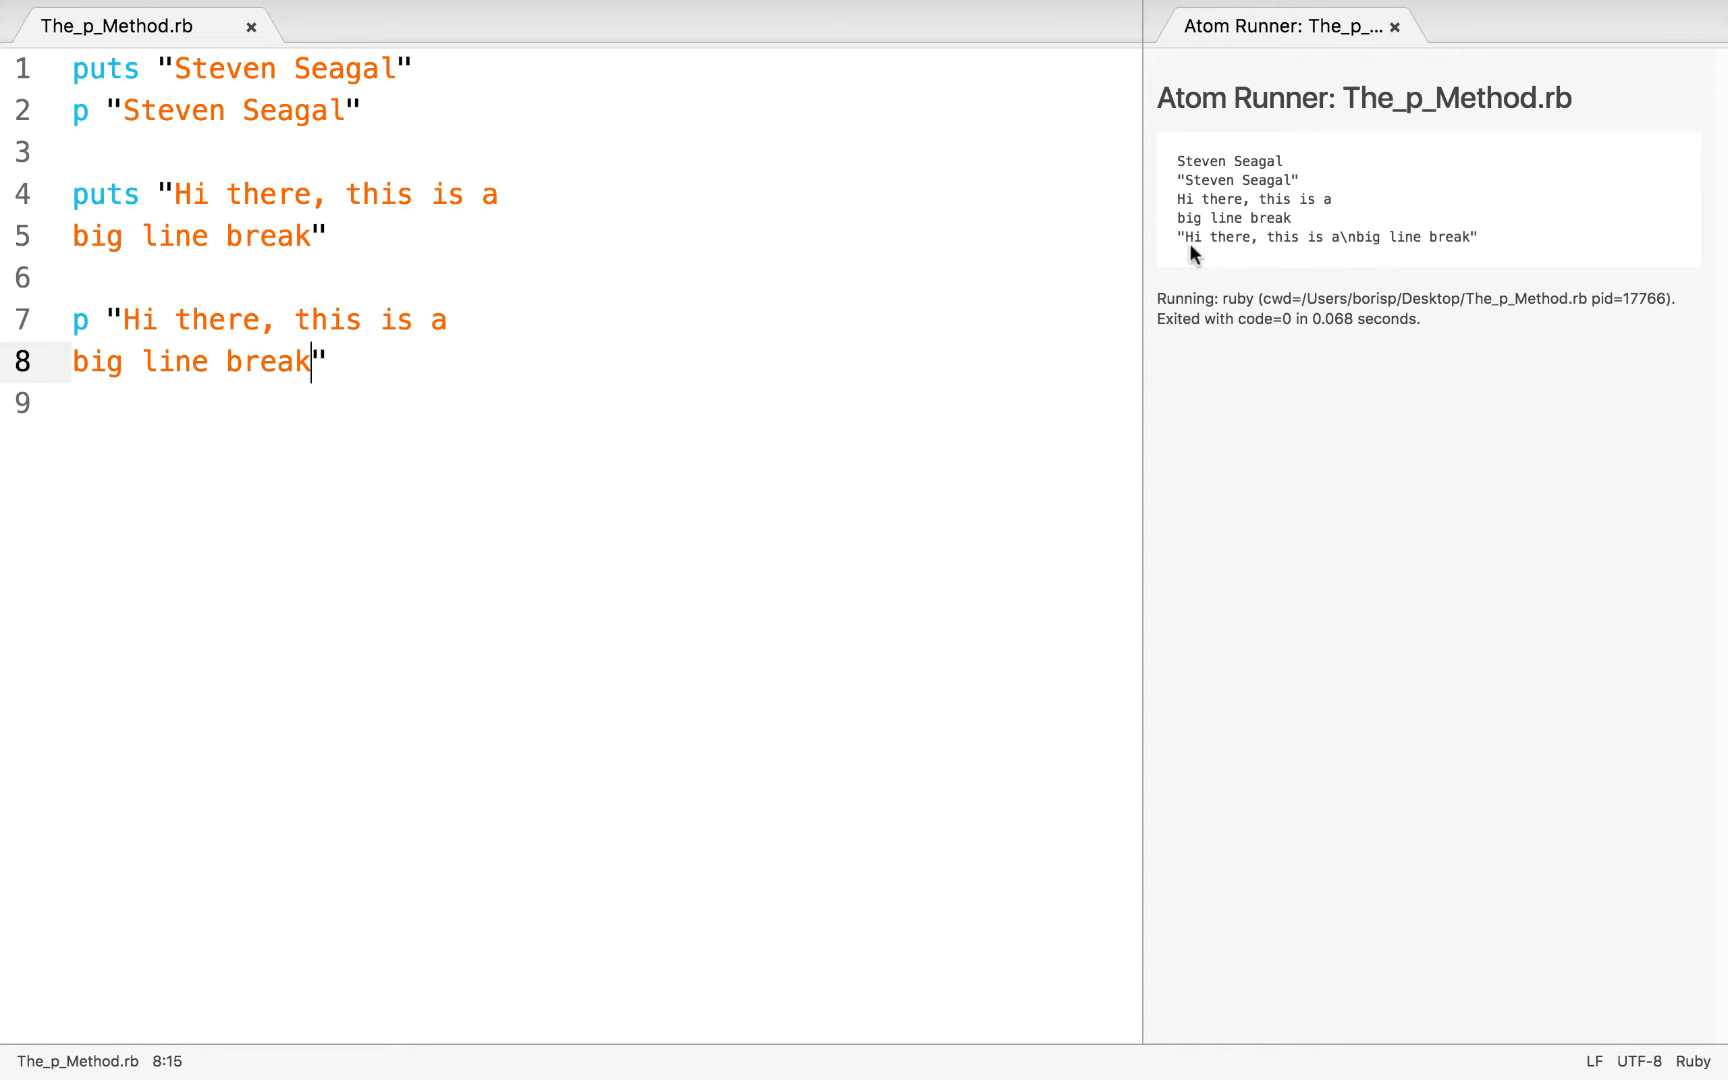
mouse_move(1339, 234)
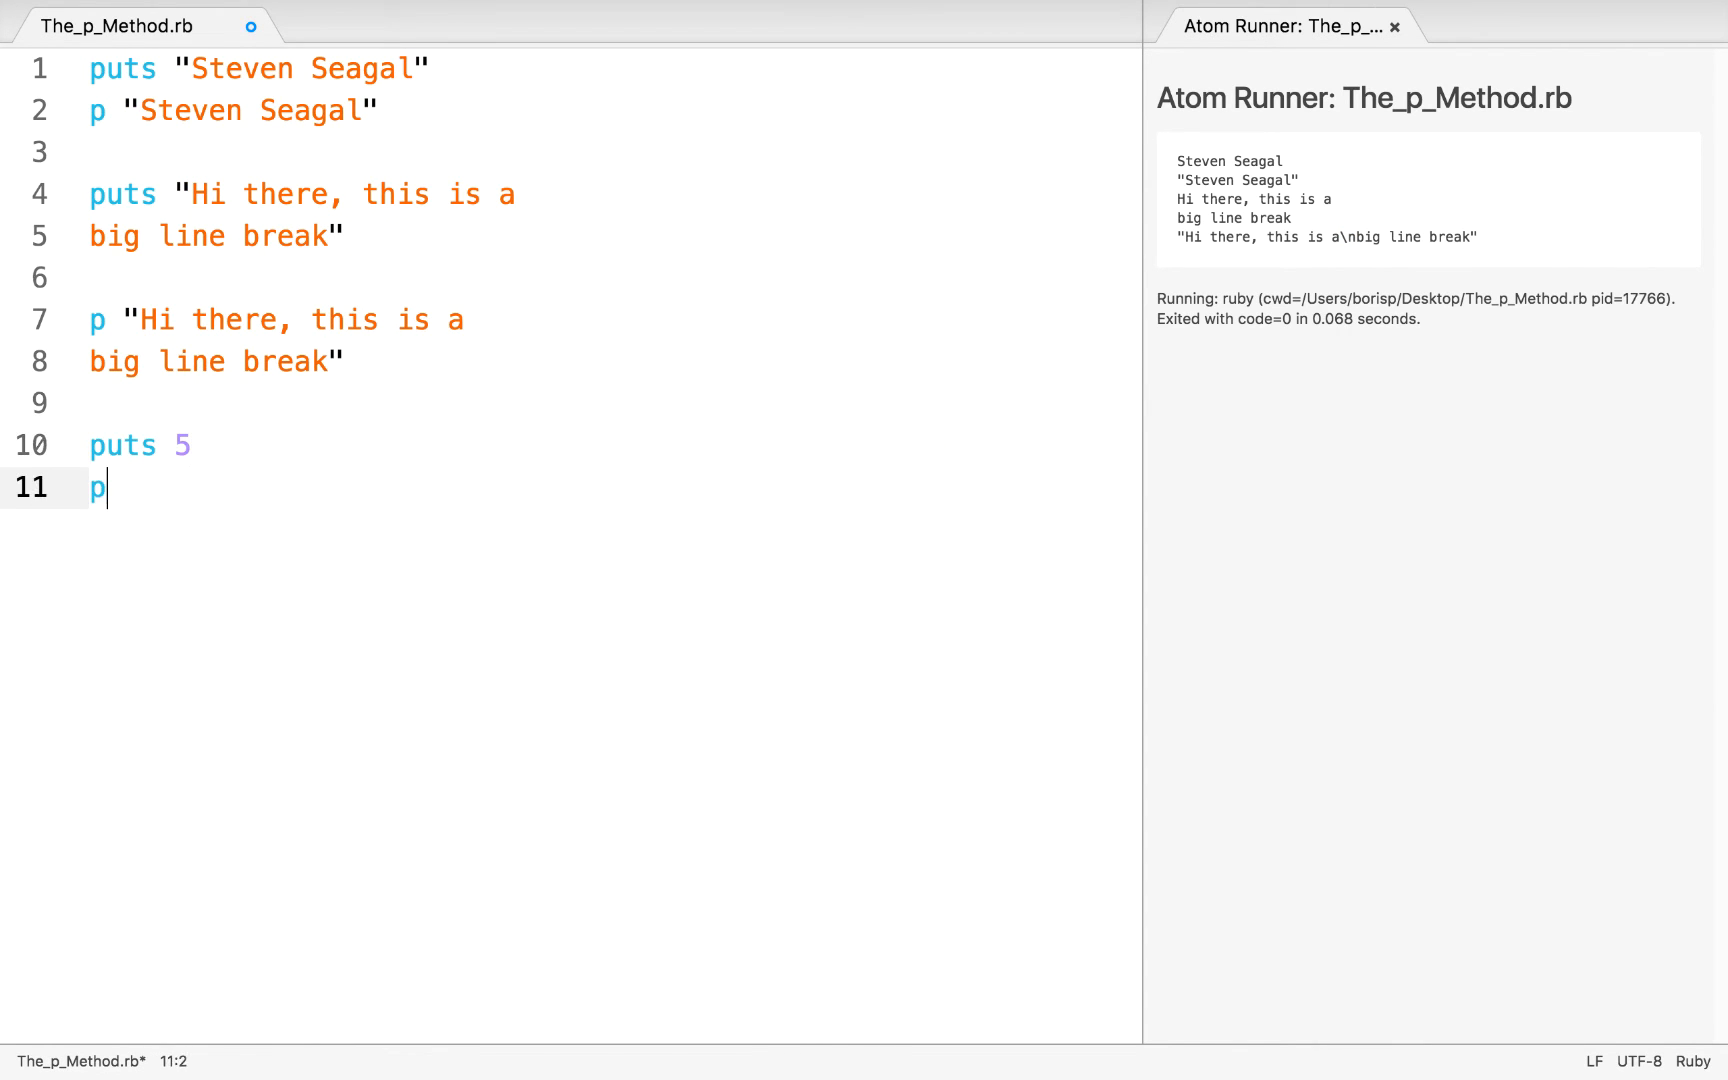
- Complete p 5 after puts 5, save and run so both print a plain 5
text(5)
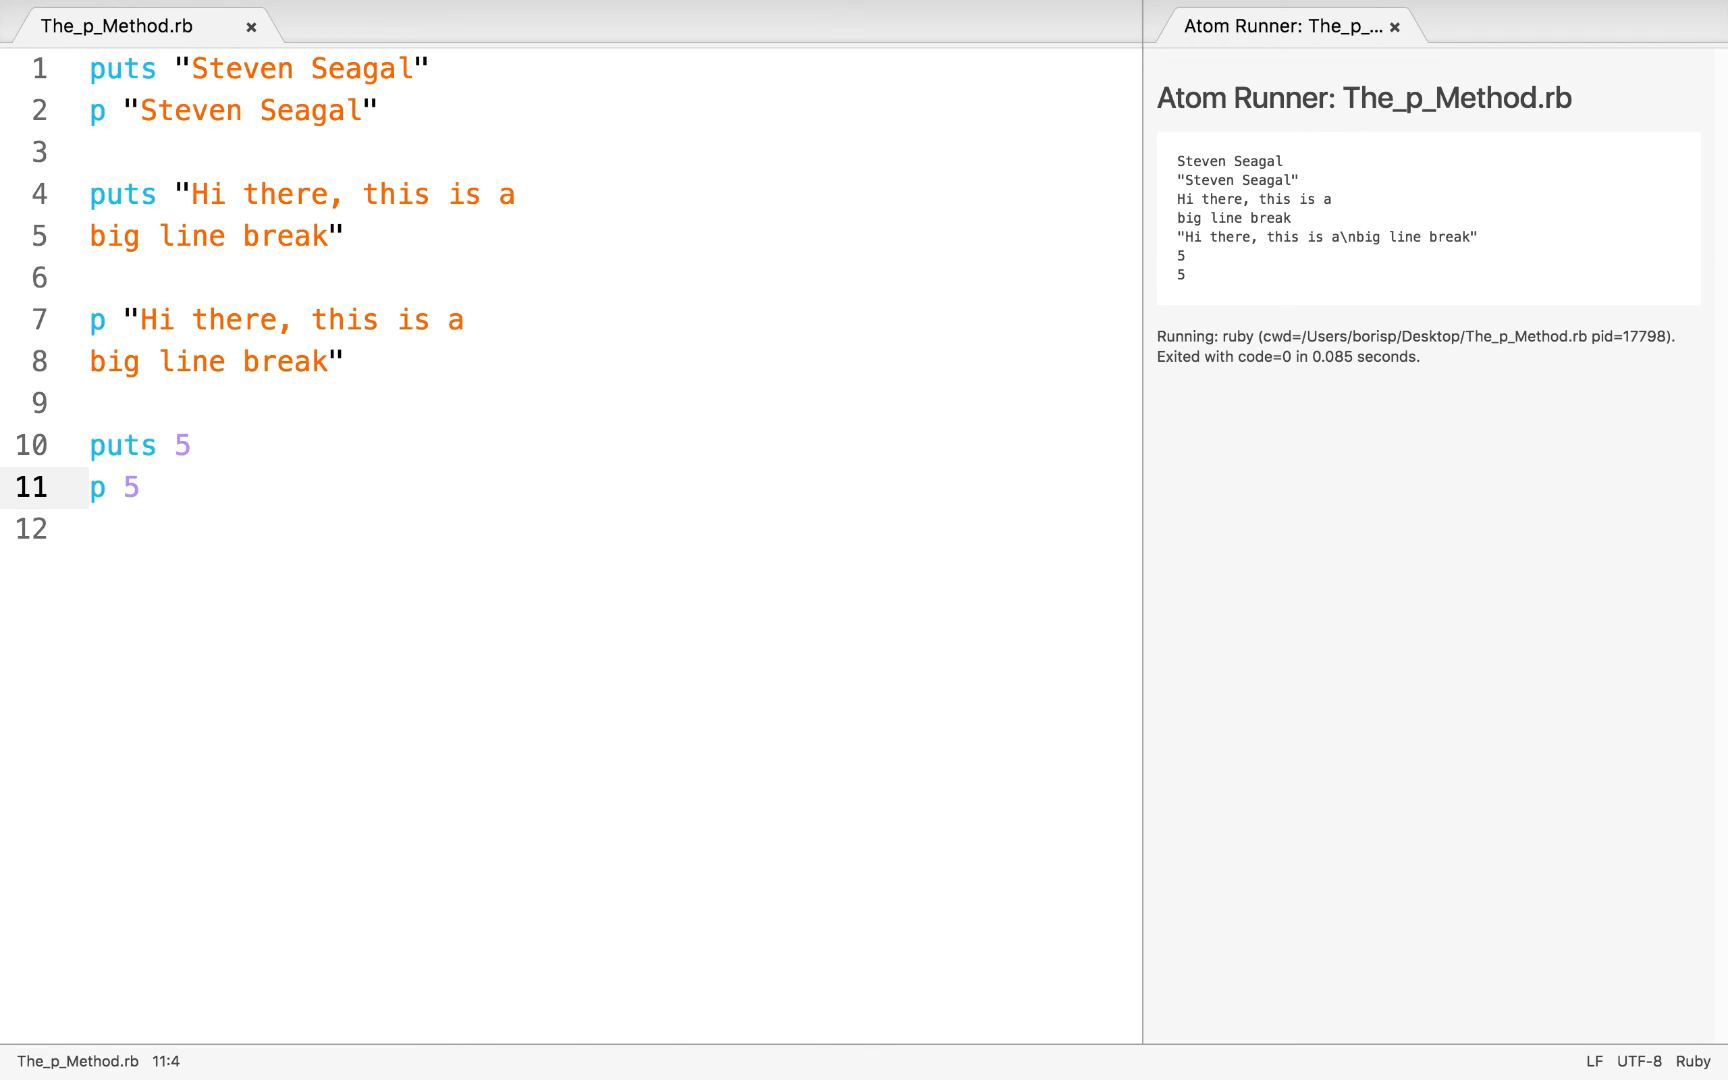
click(141, 487)
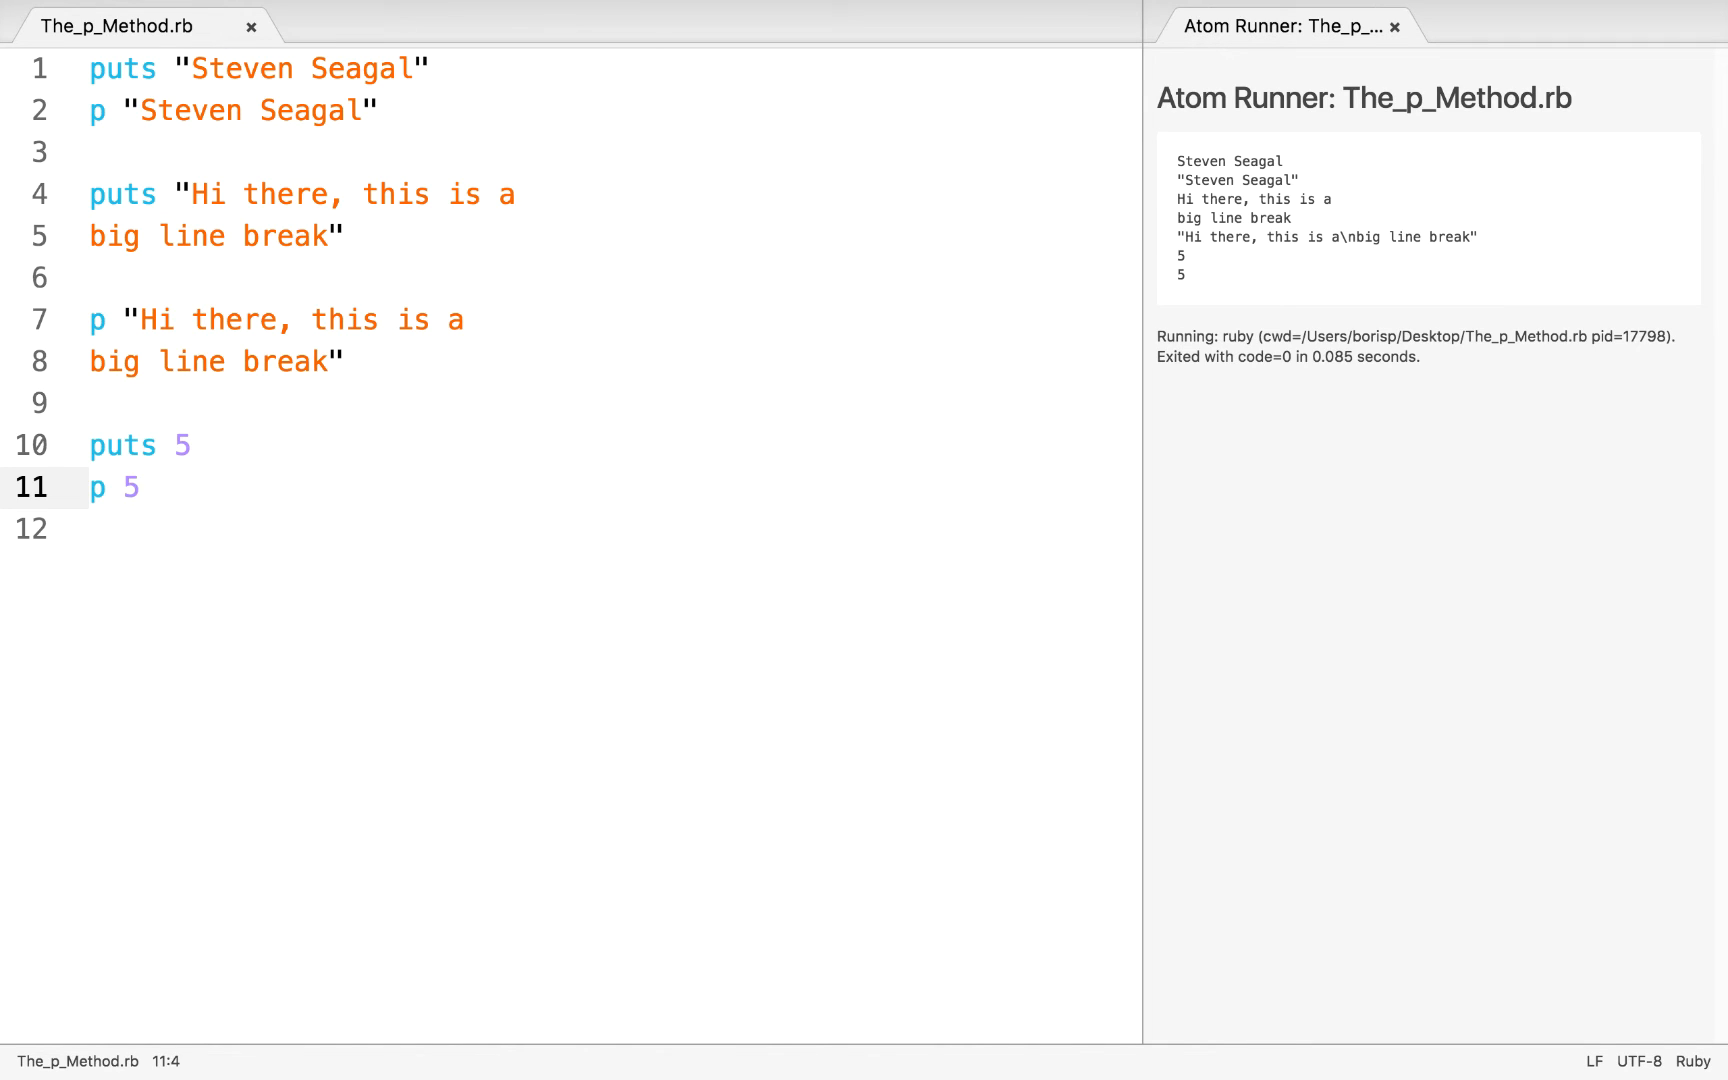
click(140, 487)
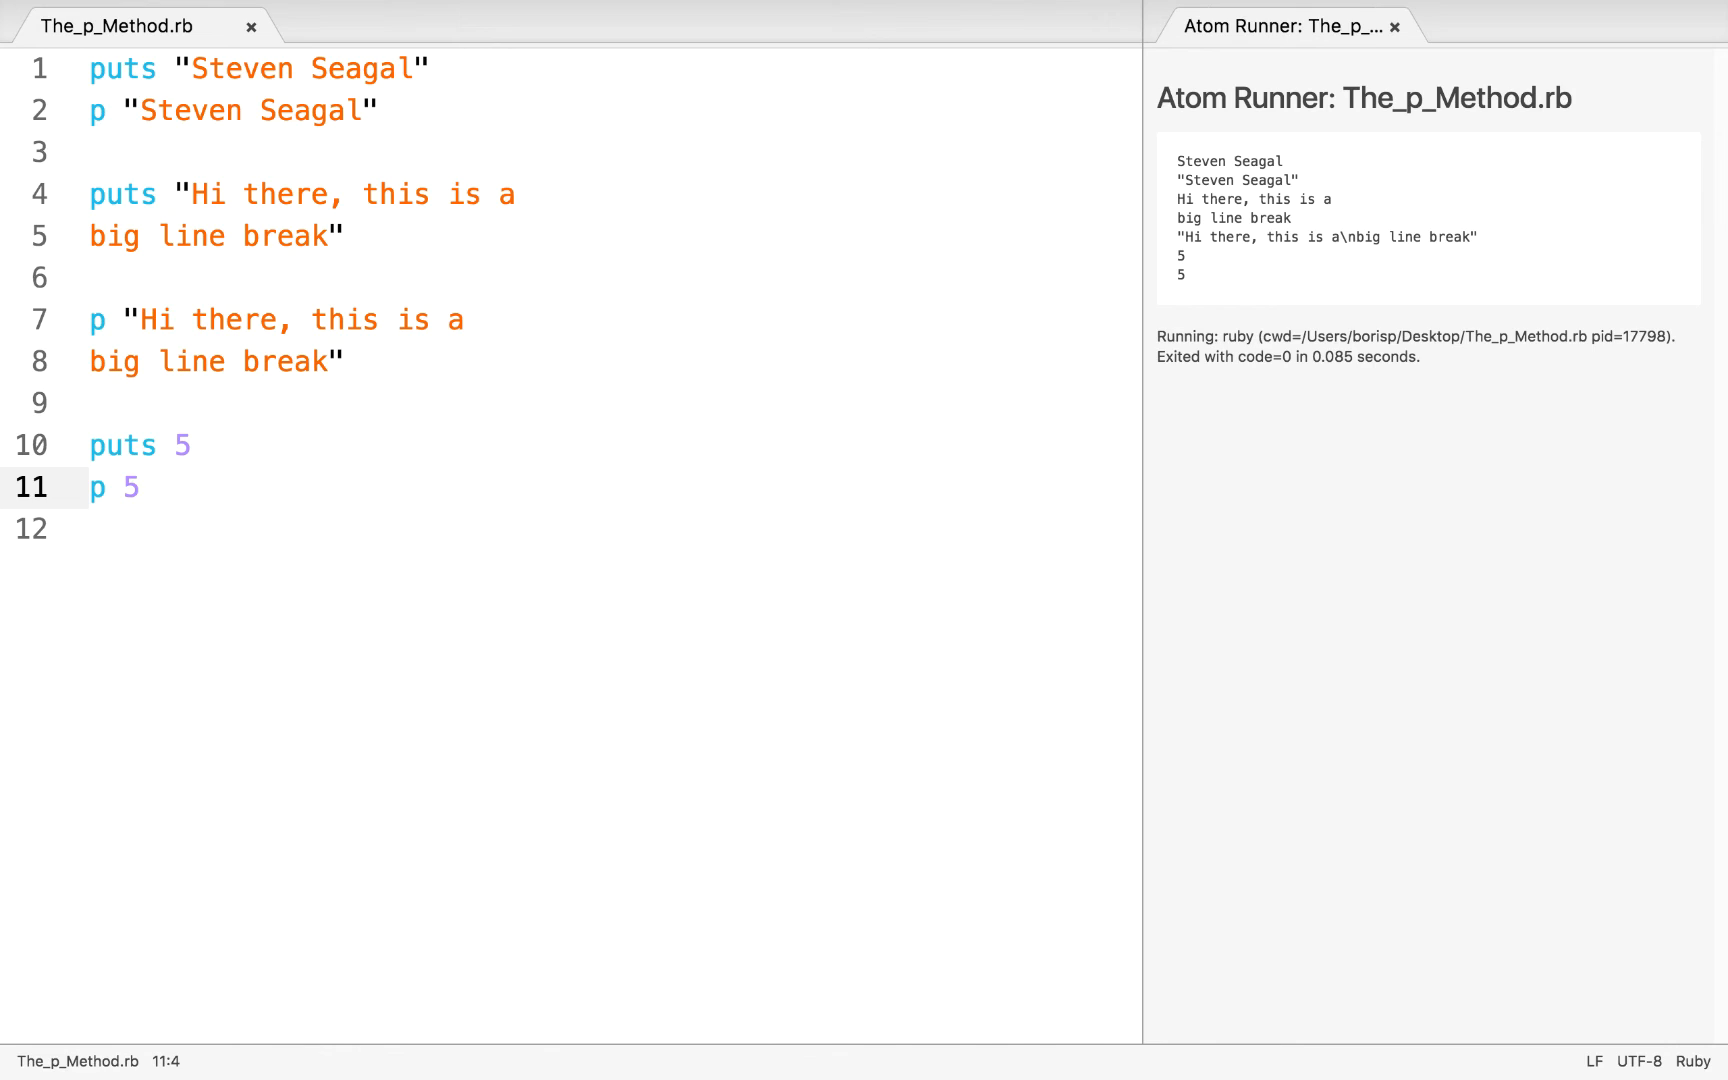
click(141, 487)
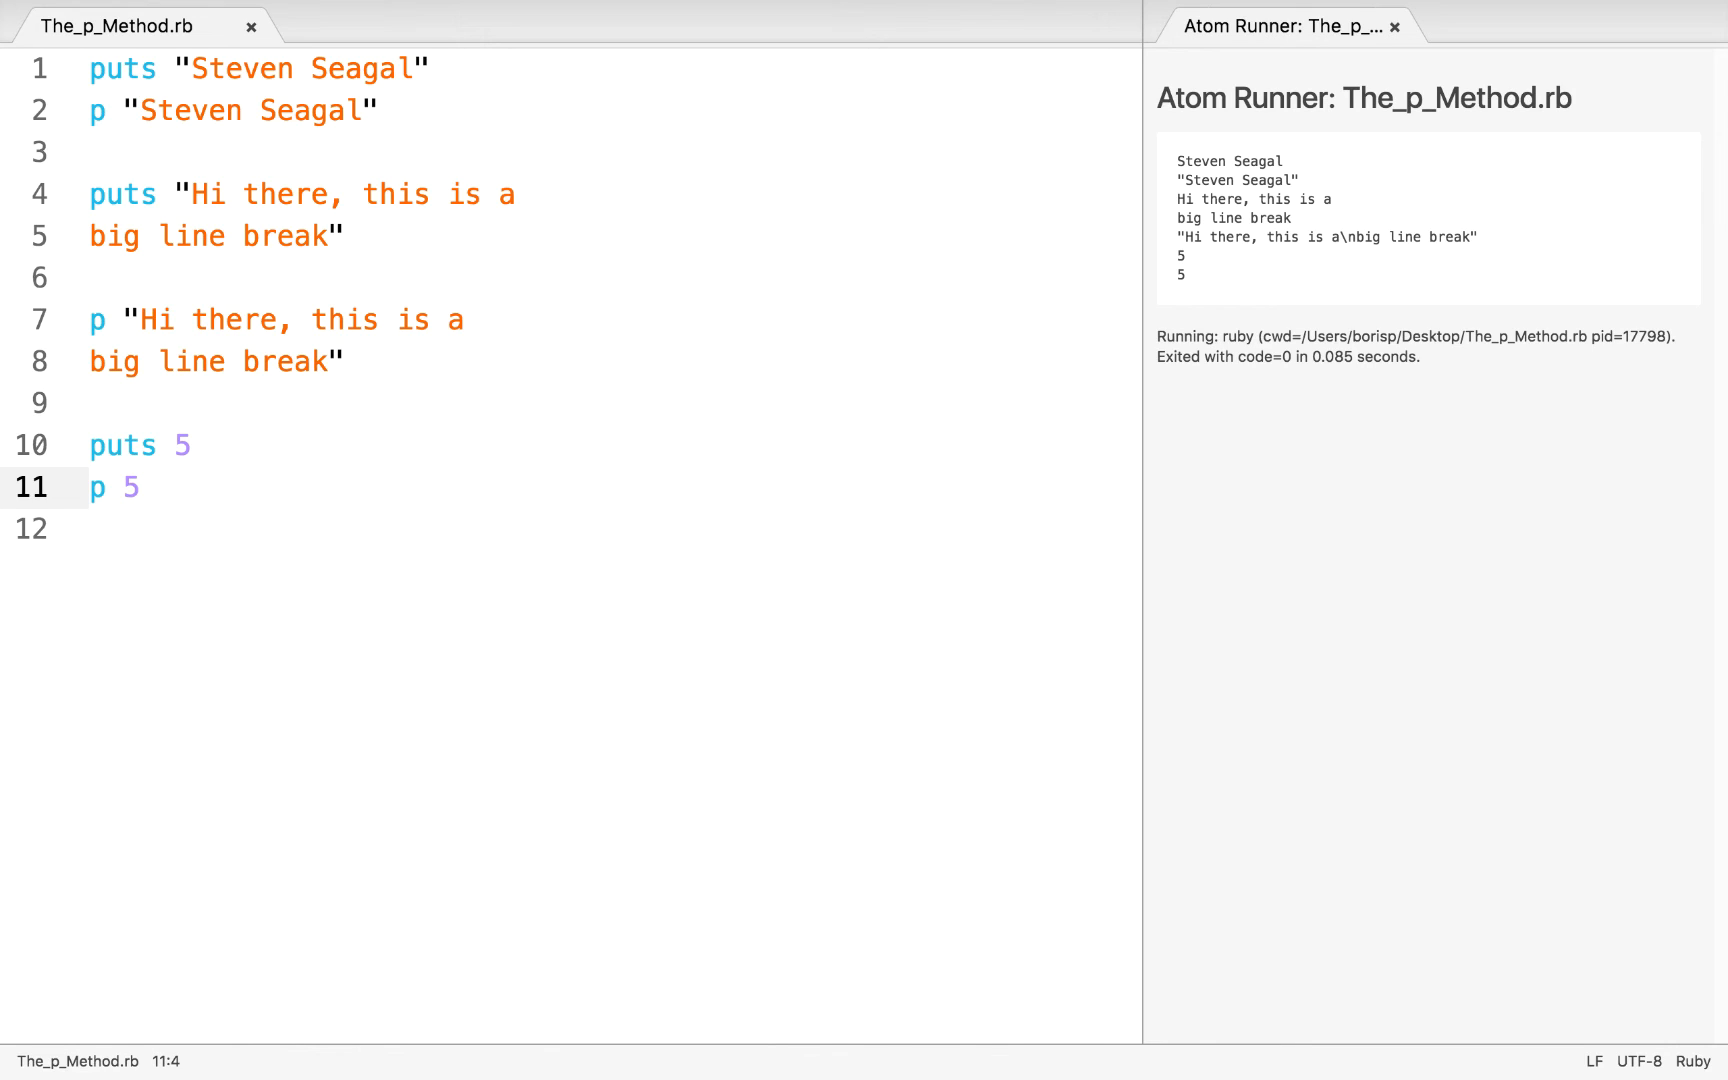
click(140, 487)
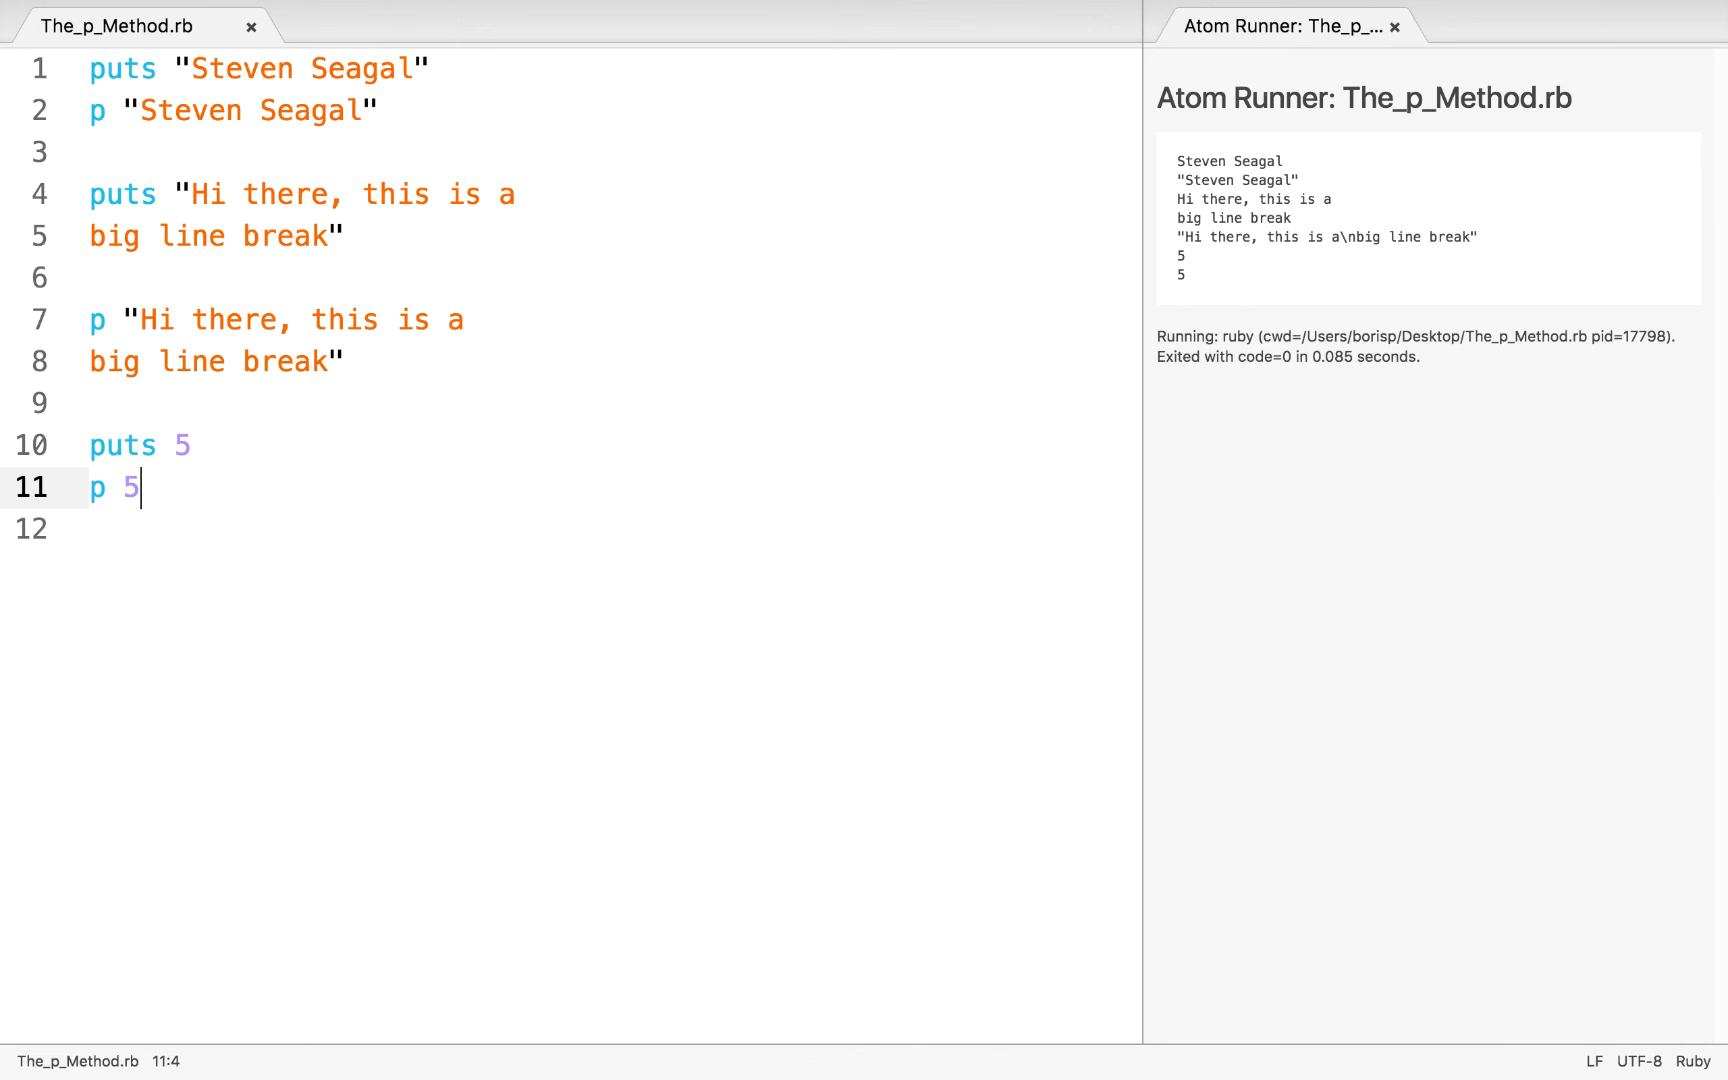